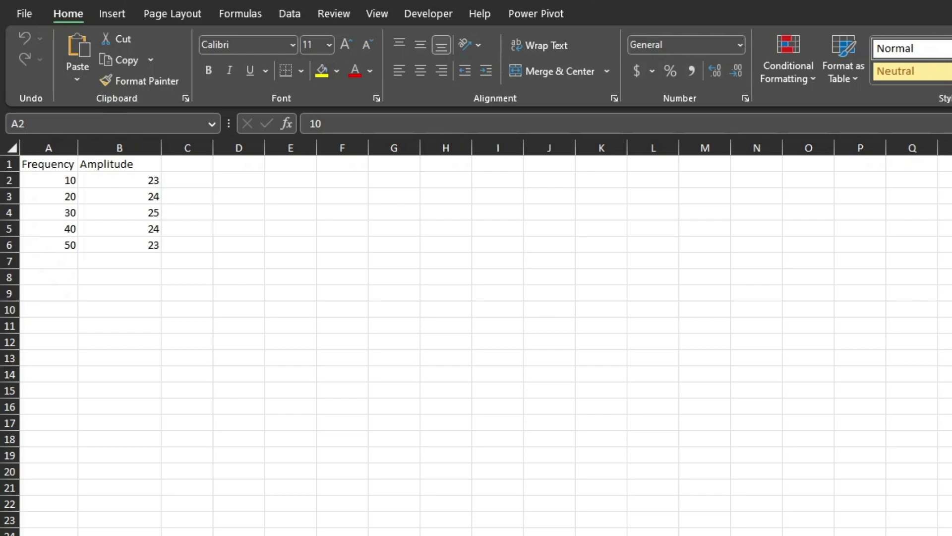
{"action": "mouse_move", "coordinate": [259, 210]}
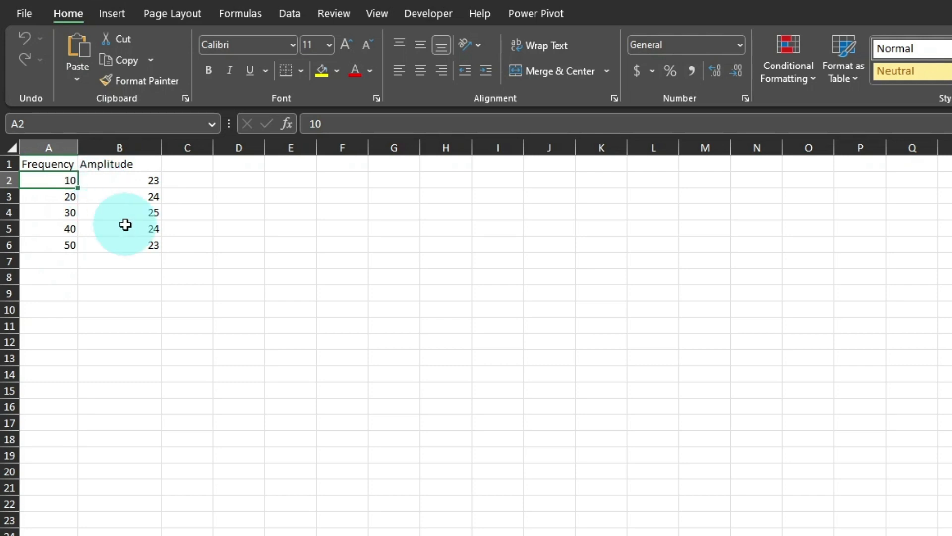
Step: Convert the Frequency and Amplitude range into a table with headers (Ctrl+T)
{"action": "key", "text": "ctrl+t"}
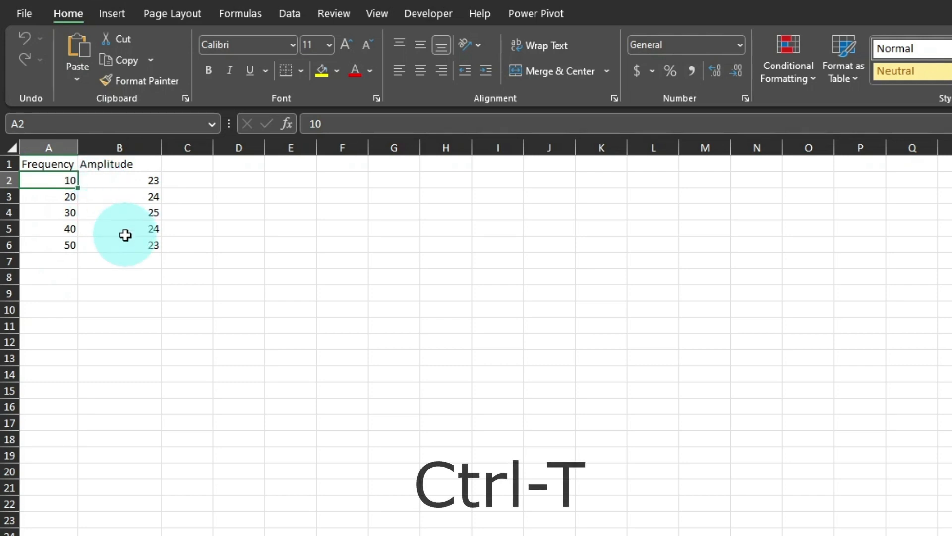
{"action": "key", "text": "ctrl+t"}
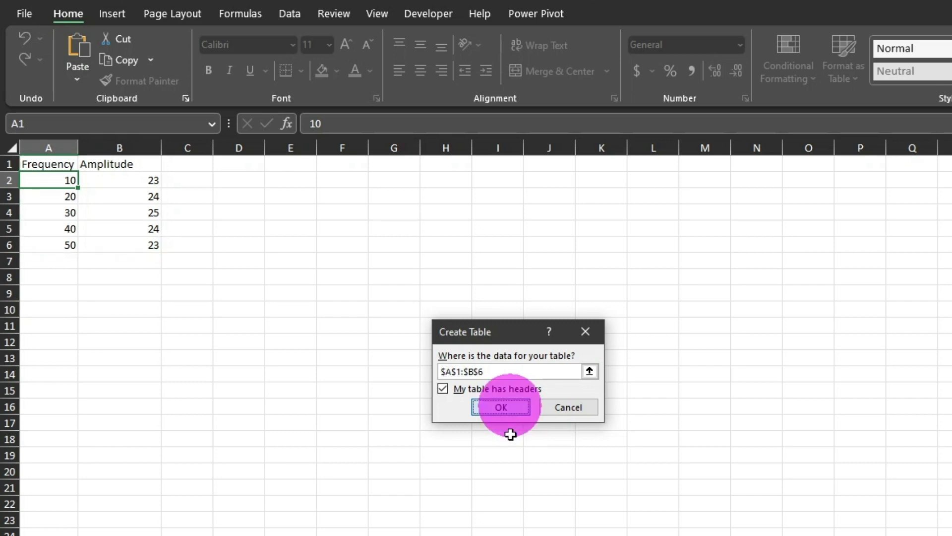
{"action": "left_click", "coordinate": [500, 406]}
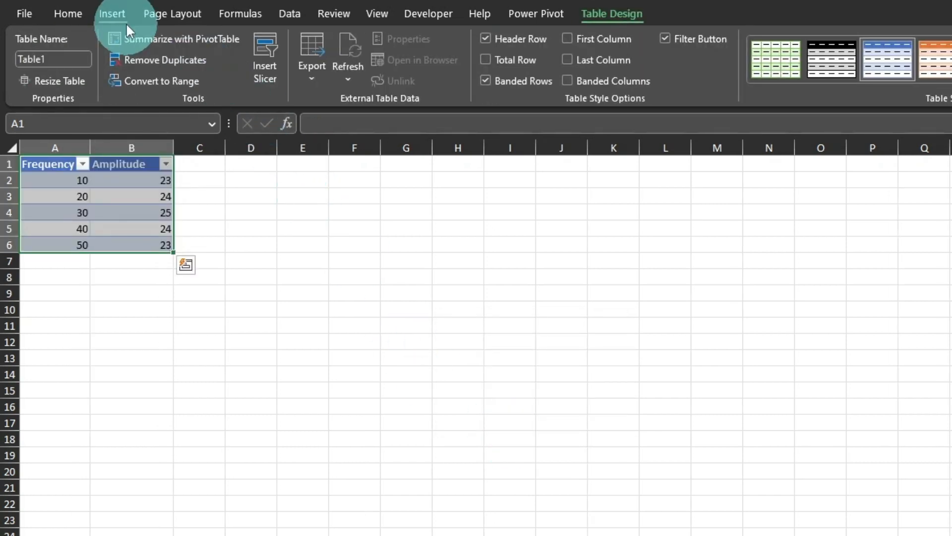
Step: Insert a Scatter with Straight Lines chart of Amplitude against Frequency
{"action": "left_click", "coordinate": [112, 12]}
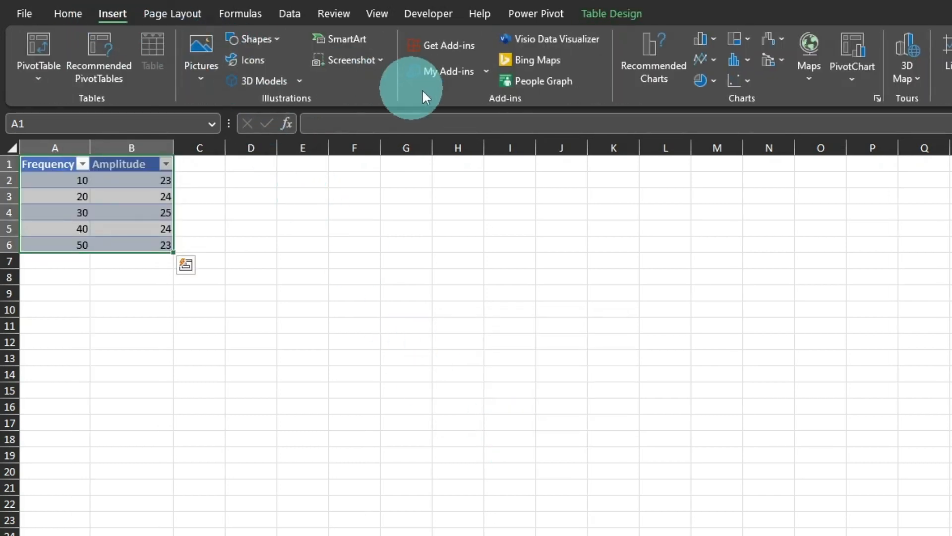
{"action": "mouse_move", "coordinate": [721, 88]}
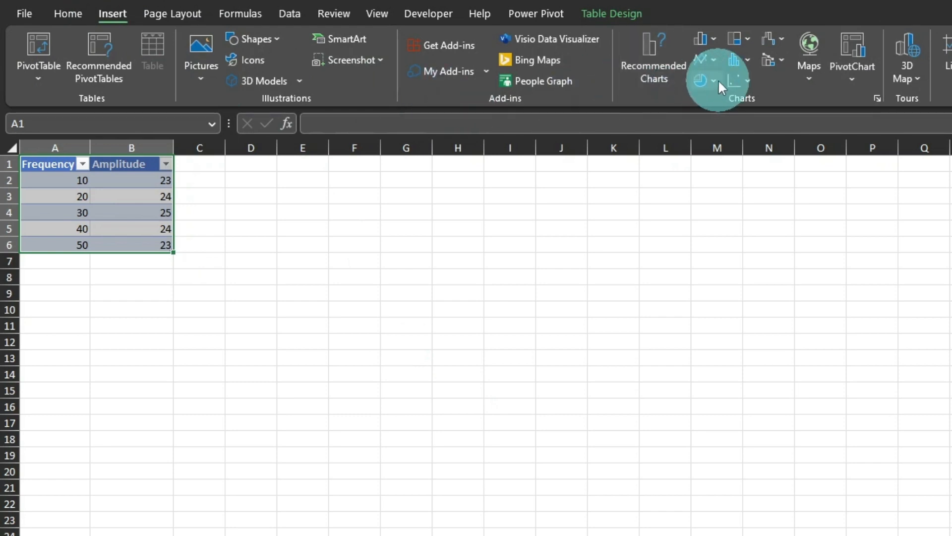
{"action": "left_click", "coordinate": [737, 80]}
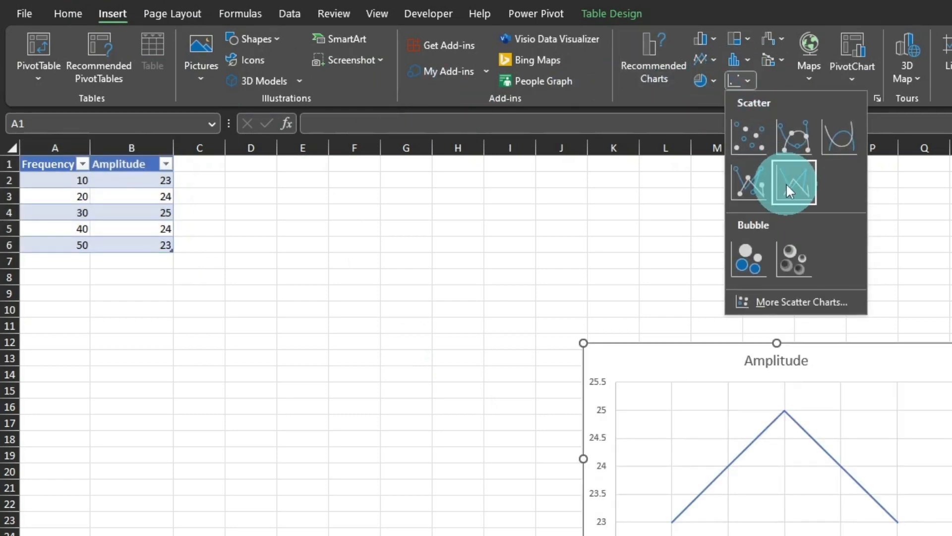
{"action": "left_click", "coordinate": [792, 183]}
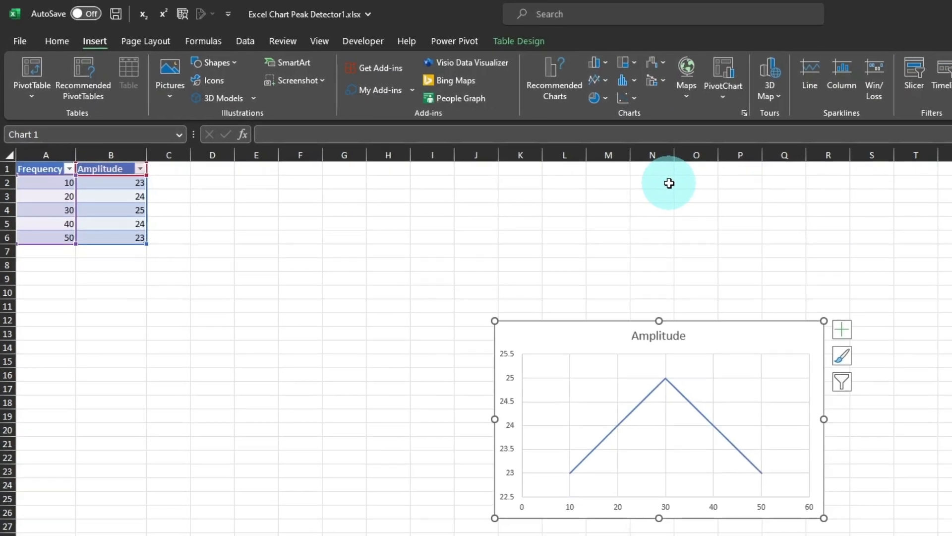
{"action": "mouse_move", "coordinate": [155, 188]}
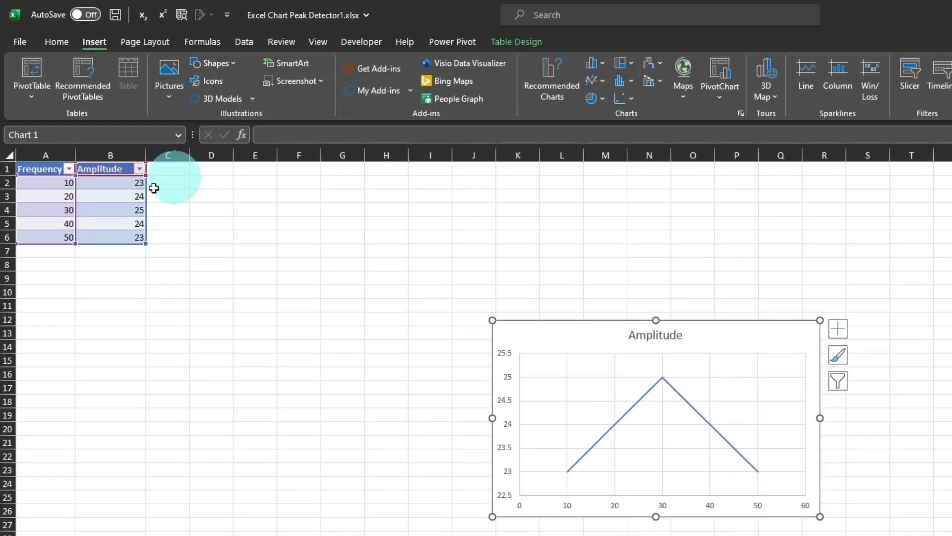
{"action": "left_click", "coordinate": [168, 169]}
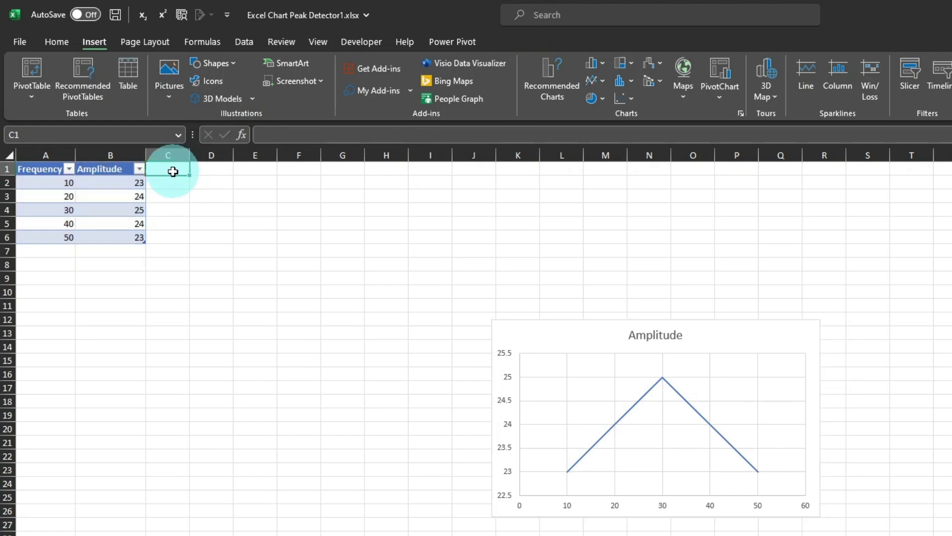
{"action": "type", "text": "Peak"}
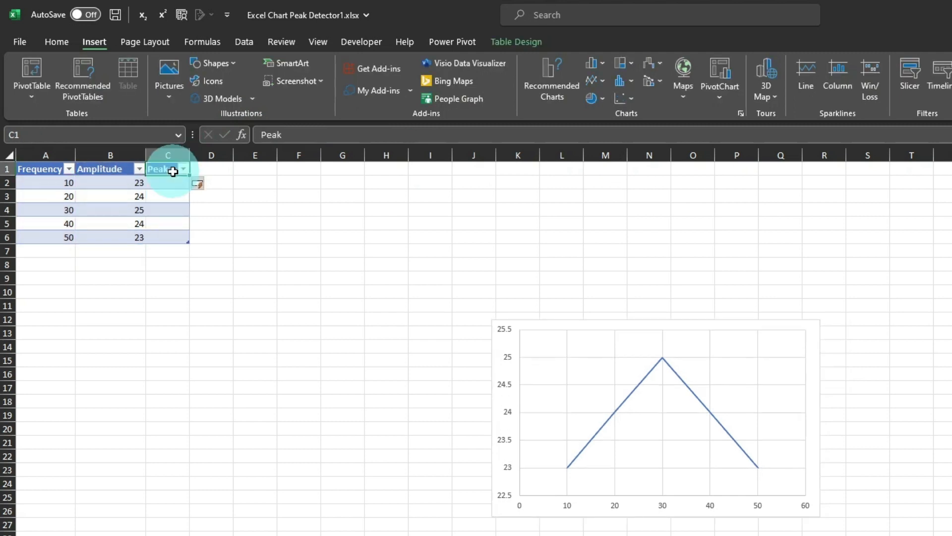
{"action": "left_click", "coordinate": [169, 182]}
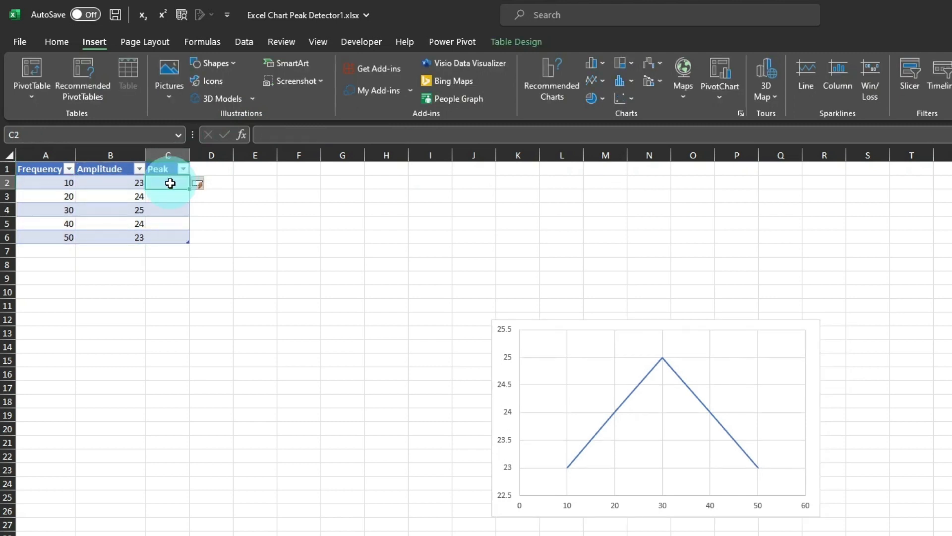
{"action": "type", "text": "=if([@Amplitude]="}
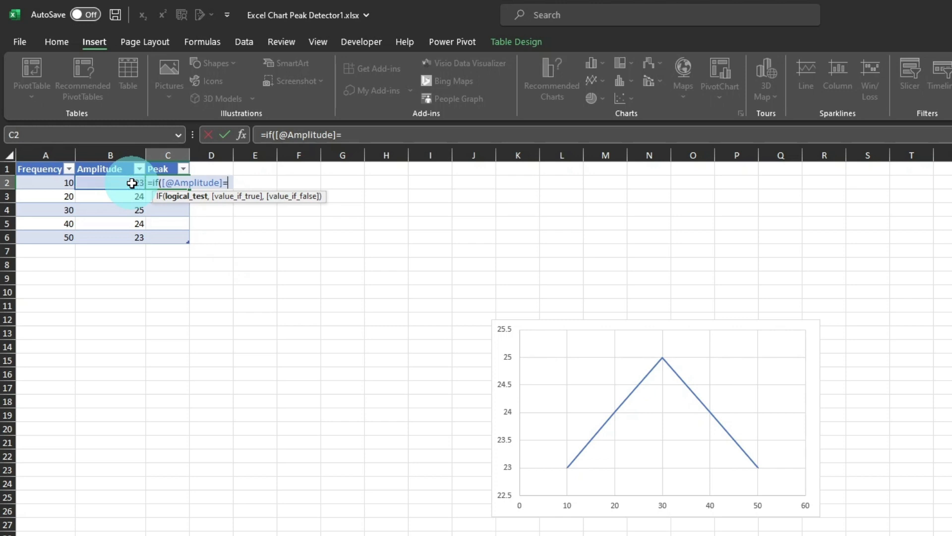
{"action": "type", "text": "max("}
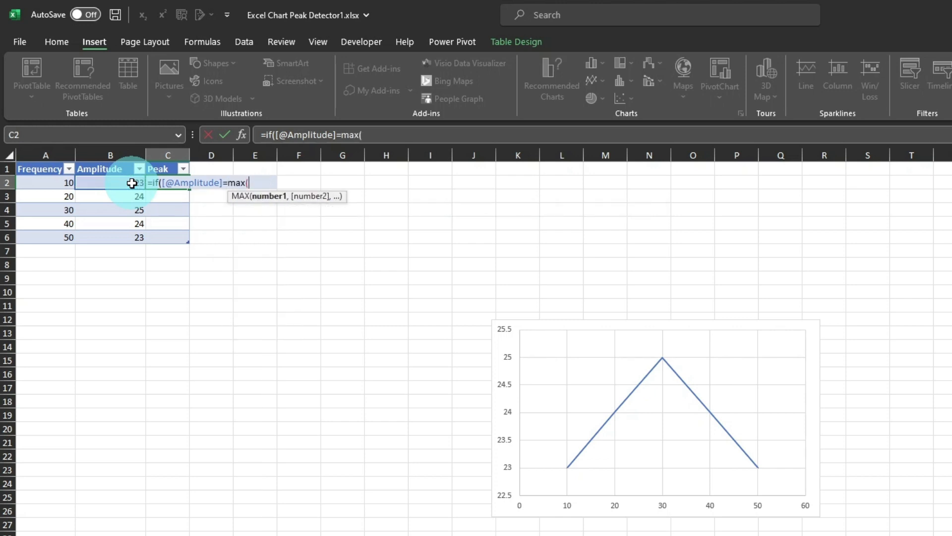
{"action": "mouse_move", "coordinate": [109, 169]}
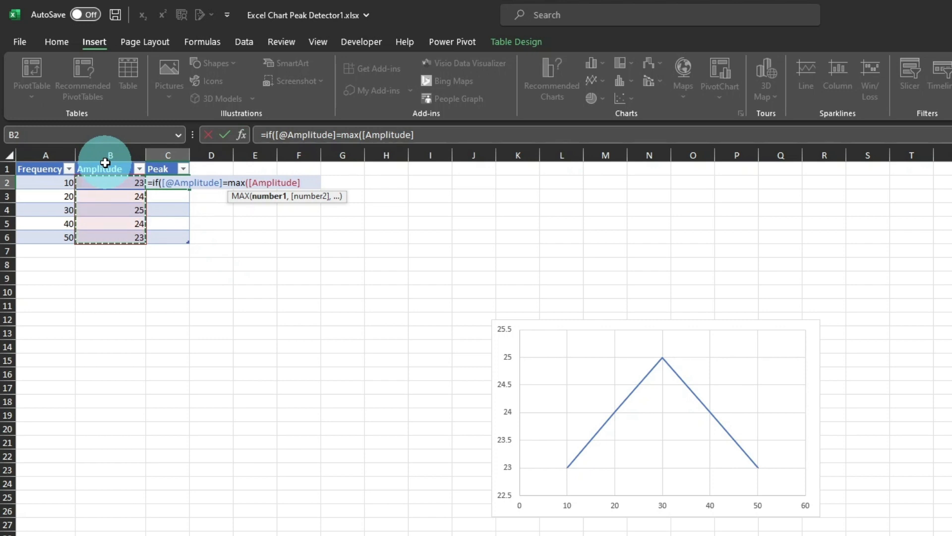
{"action": "type", "text": "),[@Amplitude"}
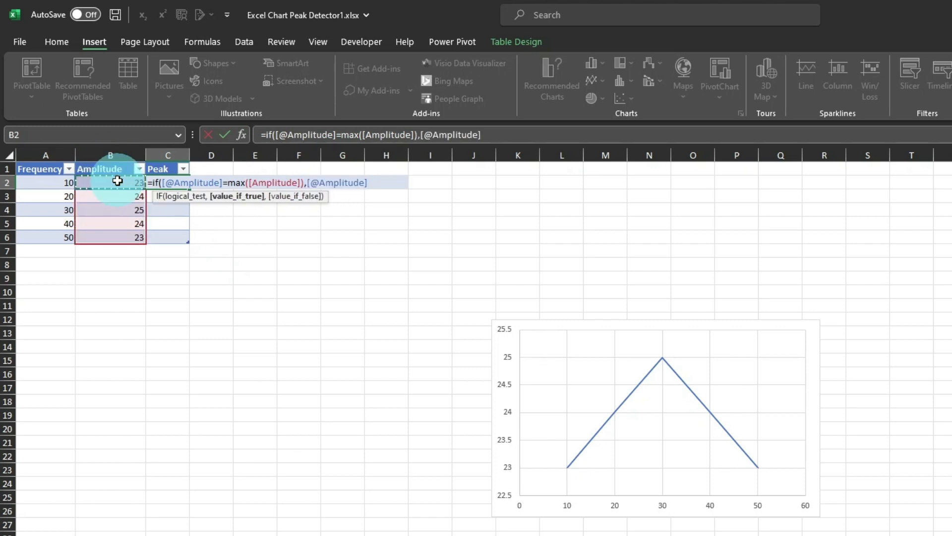
{"action": "type", "text": ",\"\")"}
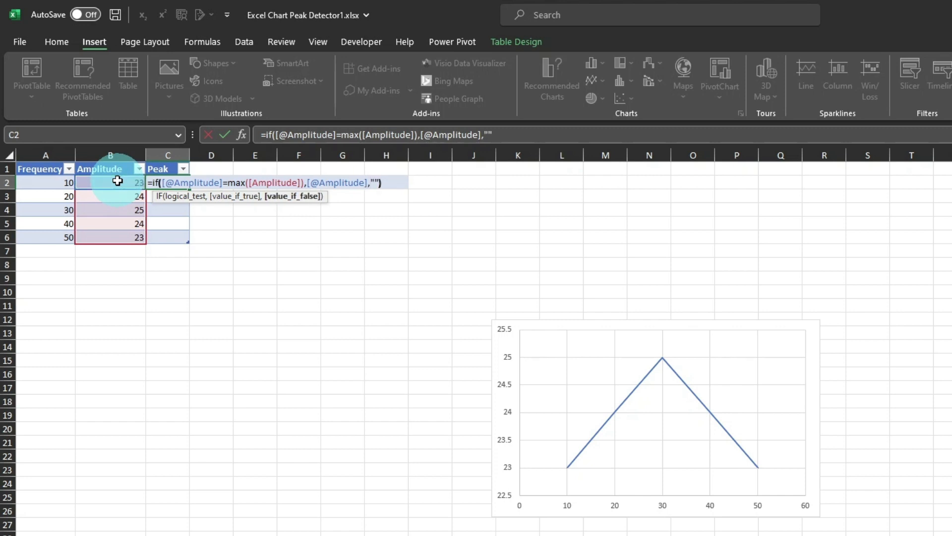
{"action": "key", "text": "Return"}
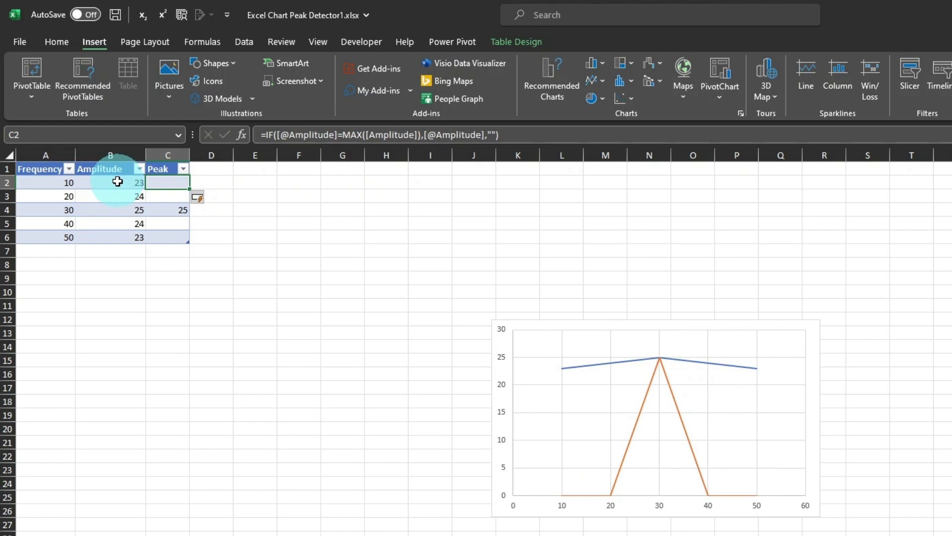
{"action": "mouse_move", "coordinate": [797, 489]}
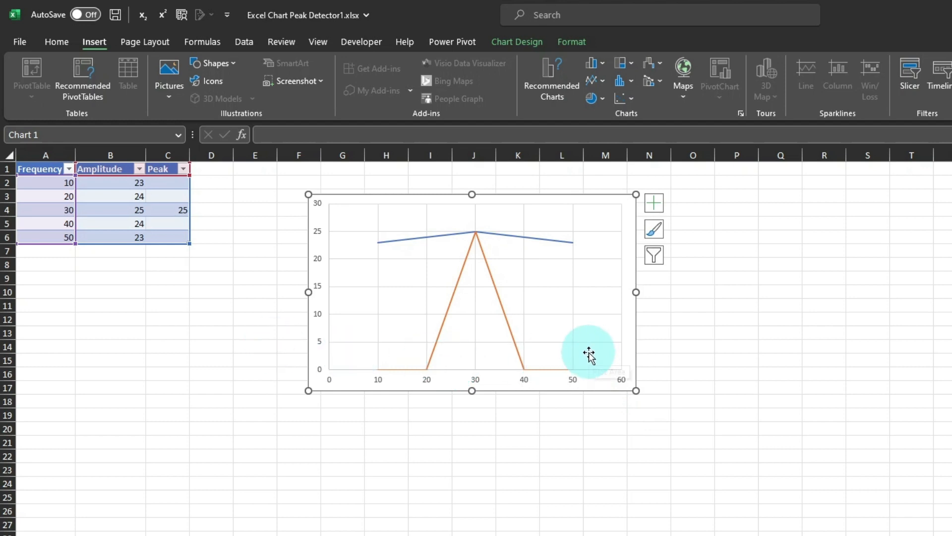
{"action": "mouse_move", "coordinate": [589, 353]}
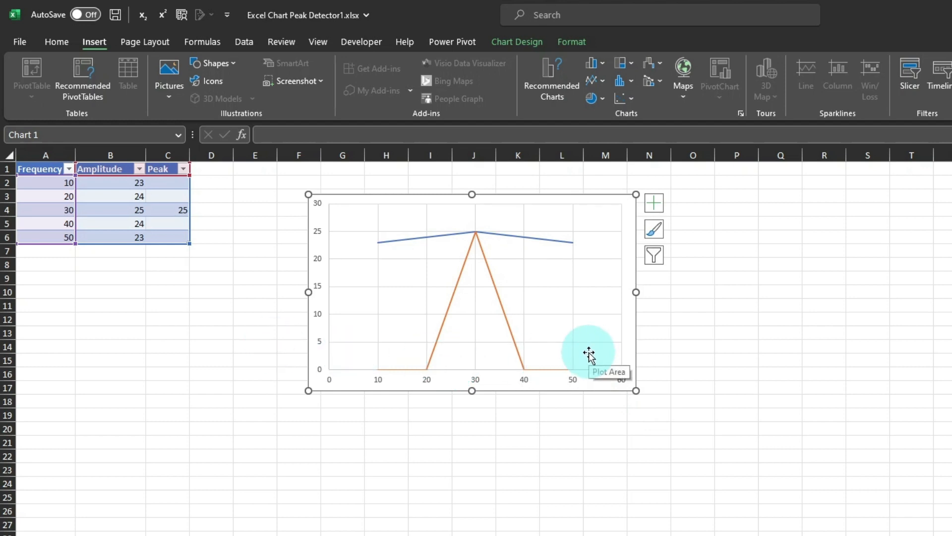
{"action": "mouse_move", "coordinate": [392, 336]}
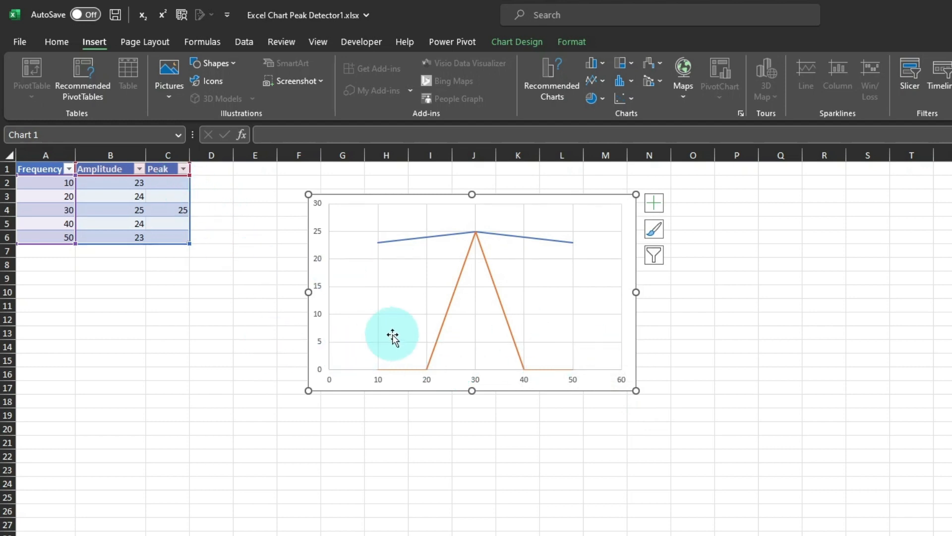
Step: In Hidden and Empty Cells, show empty cells as Gaps and treat #N/A as empty
{"action": "right_click", "coordinate": [393, 334]}
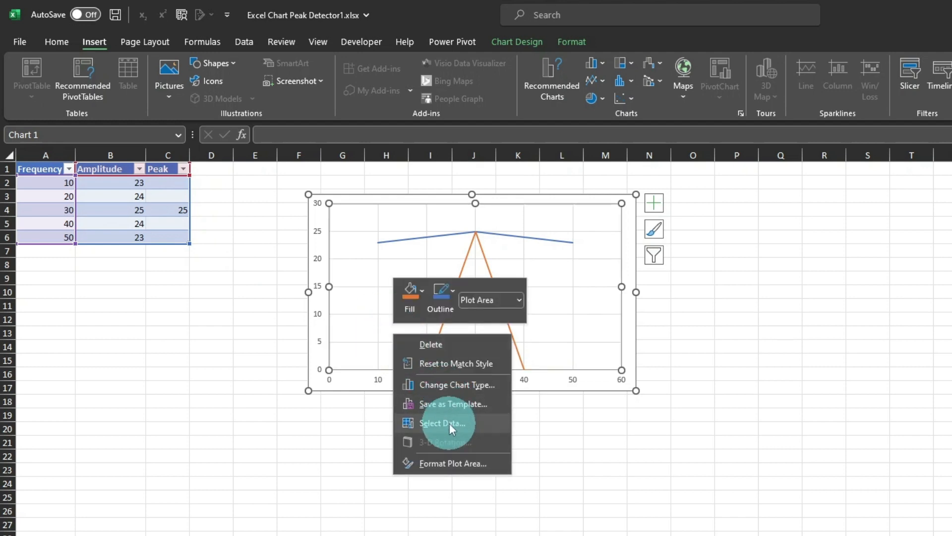
{"action": "left_click", "coordinate": [443, 422]}
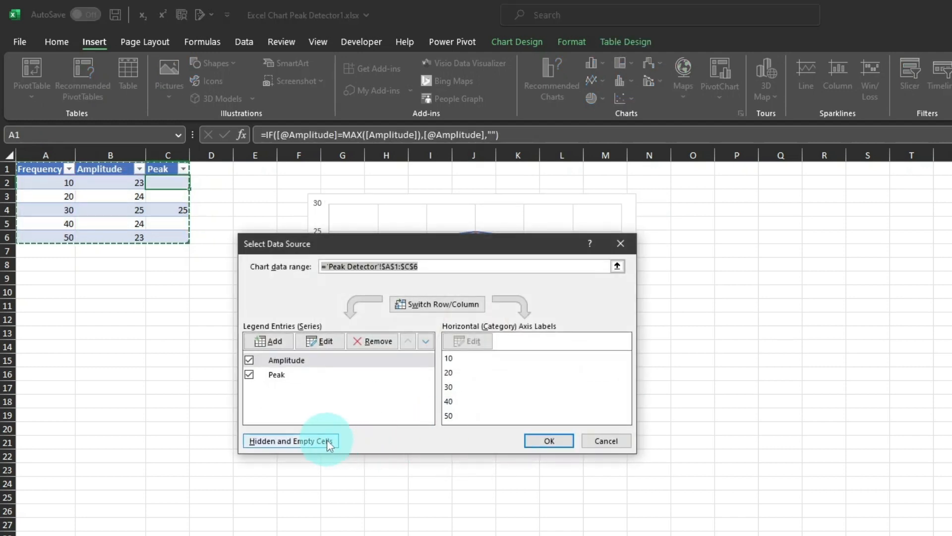
{"action": "left_click", "coordinate": [291, 441]}
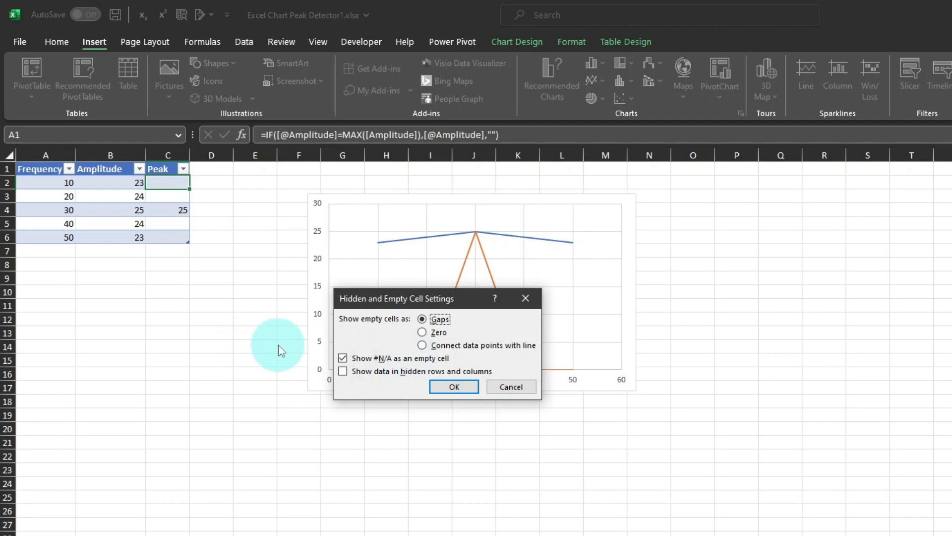
{"action": "mouse_move", "coordinate": [458, 361]}
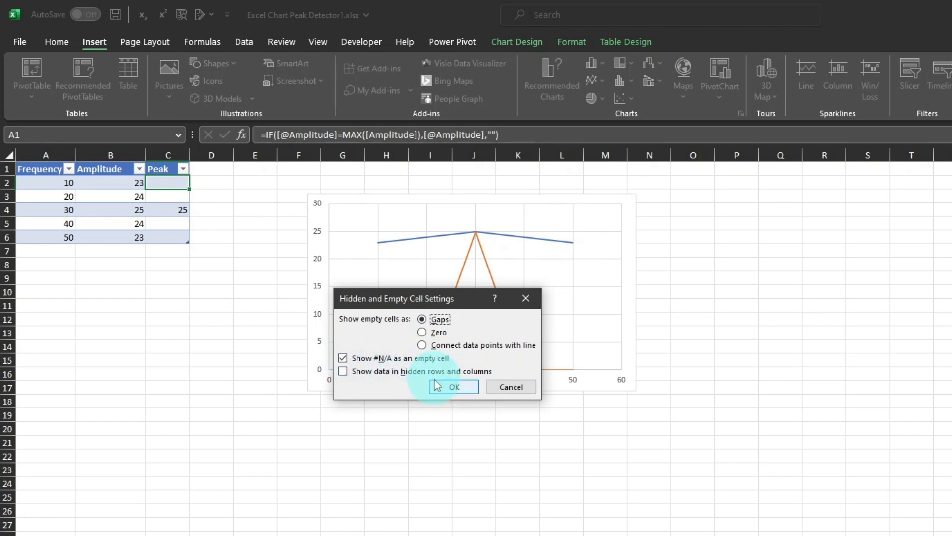
{"action": "left_click", "coordinate": [453, 386]}
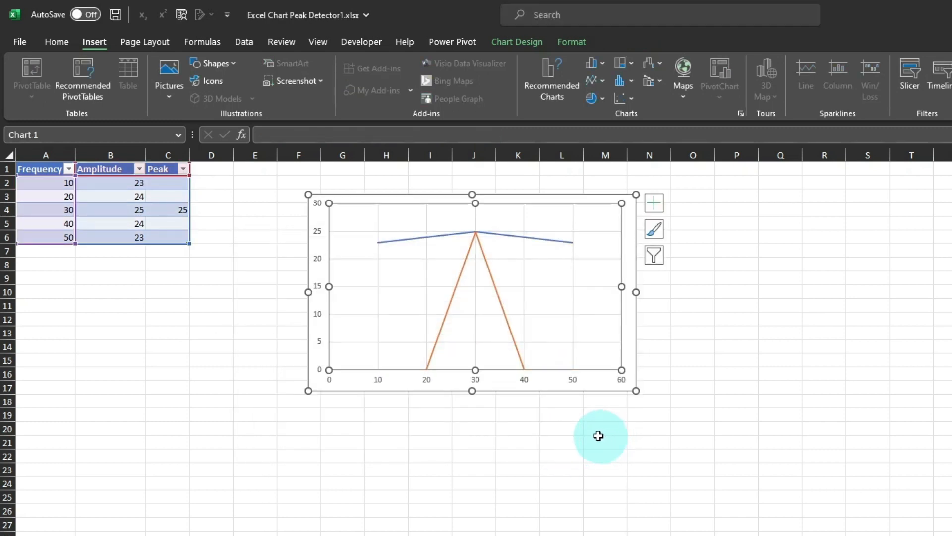
{"action": "mouse_move", "coordinate": [607, 439]}
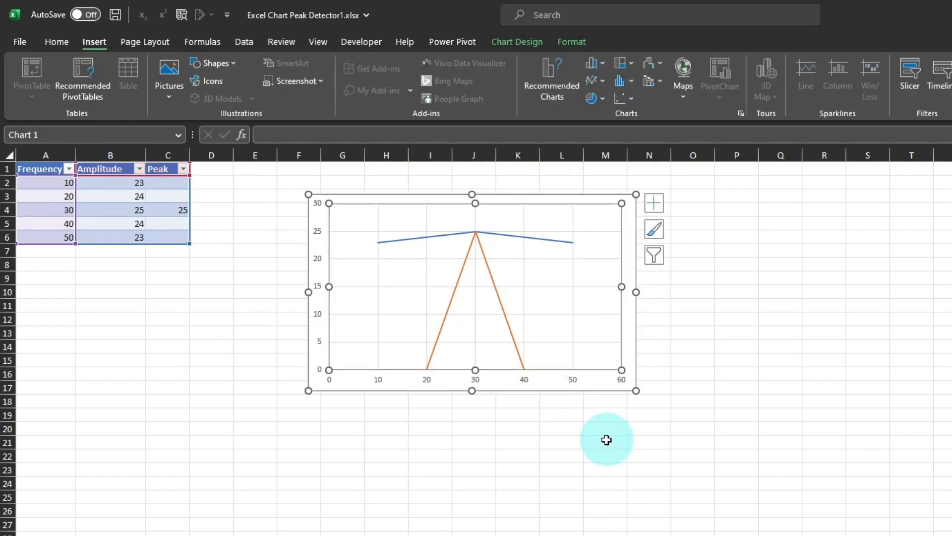
{"action": "mouse_move", "coordinate": [161, 194]}
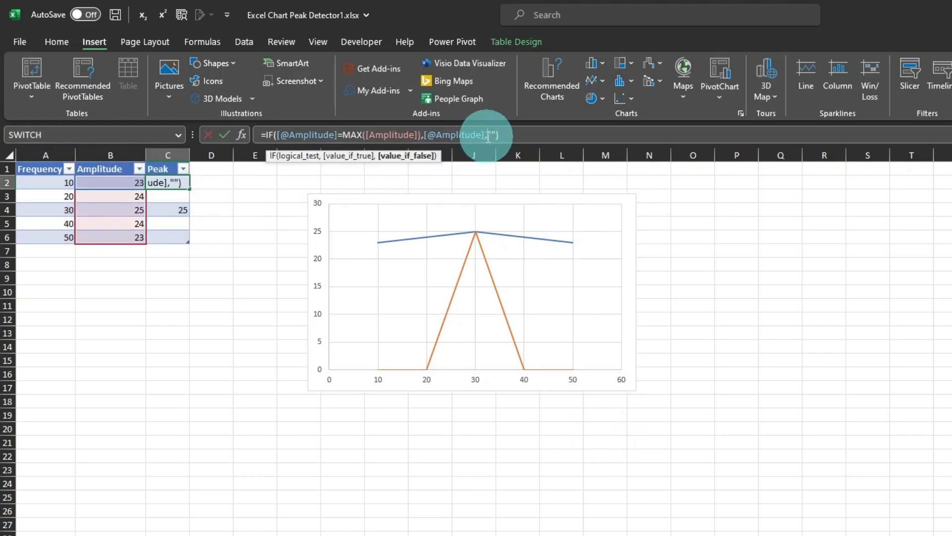
{"action": "mouse_move", "coordinate": [616, 222]}
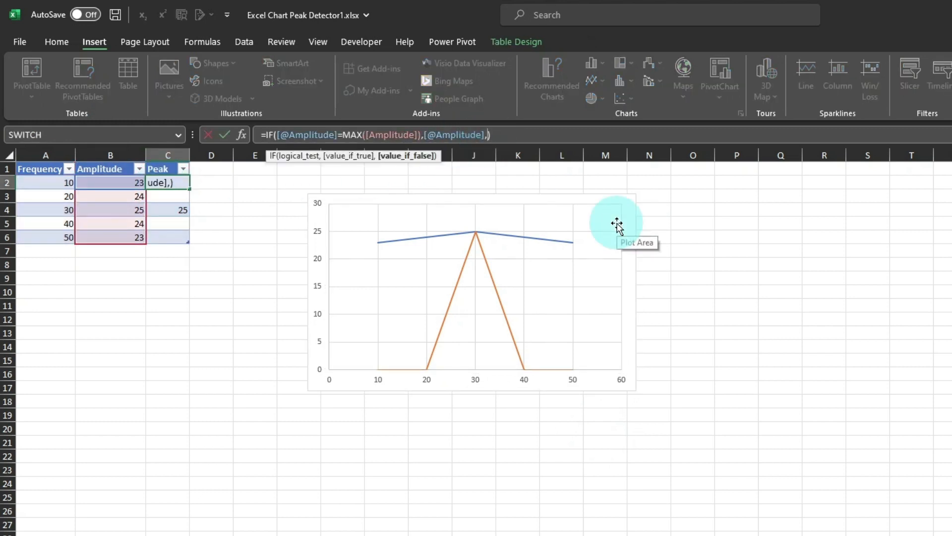
Step: Replace the empty string in the Peak formula with NA() so non-peak rows return #N/A
{"action": "type", "text": "na()"}
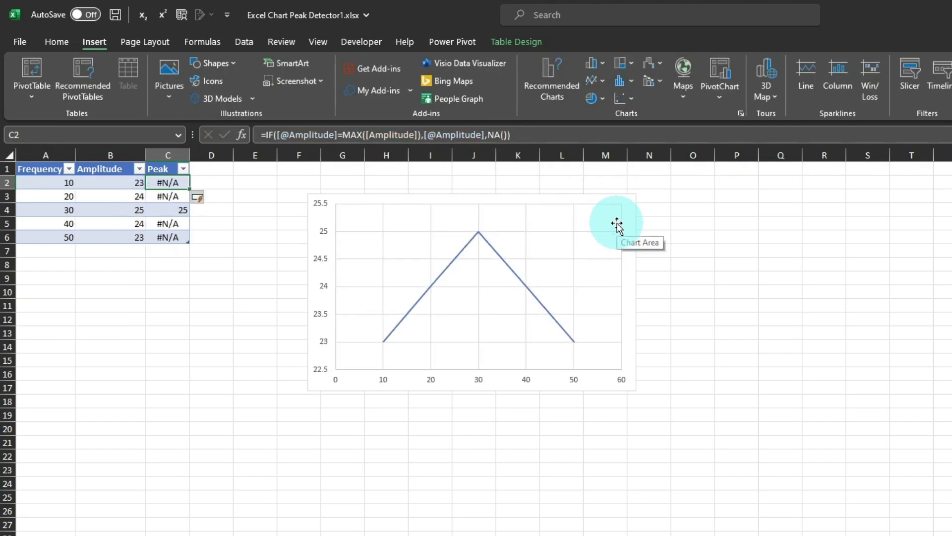
{"action": "mouse_move", "coordinate": [578, 268]}
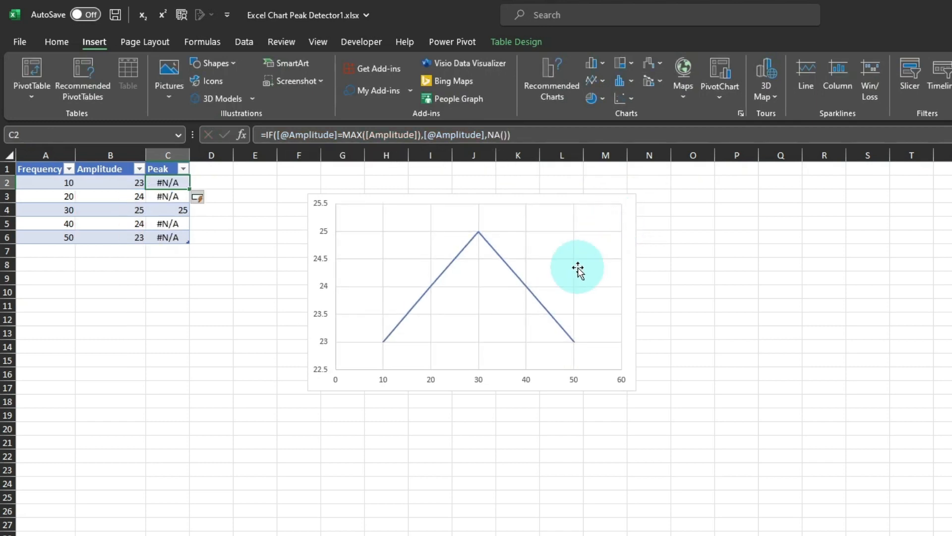
{"action": "mouse_move", "coordinate": [577, 268]}
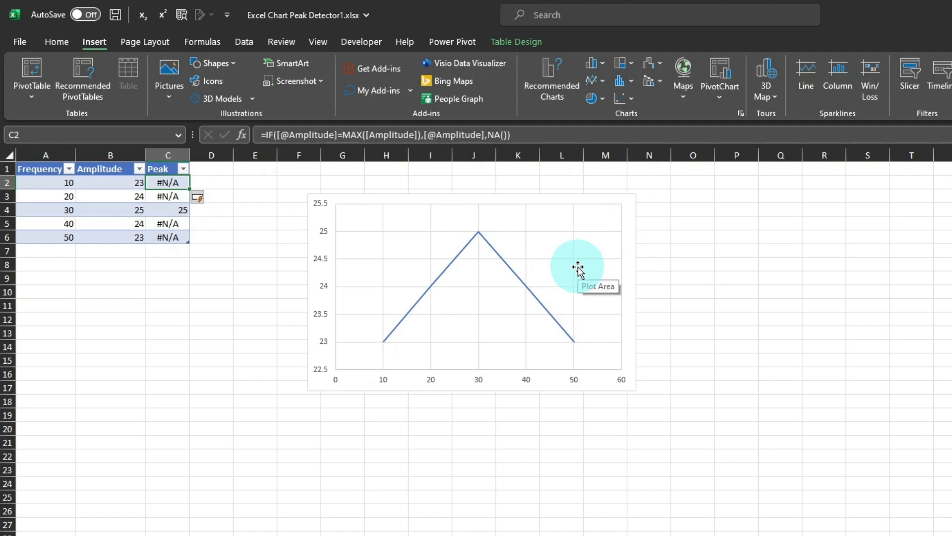
{"action": "mouse_move", "coordinate": [489, 275]}
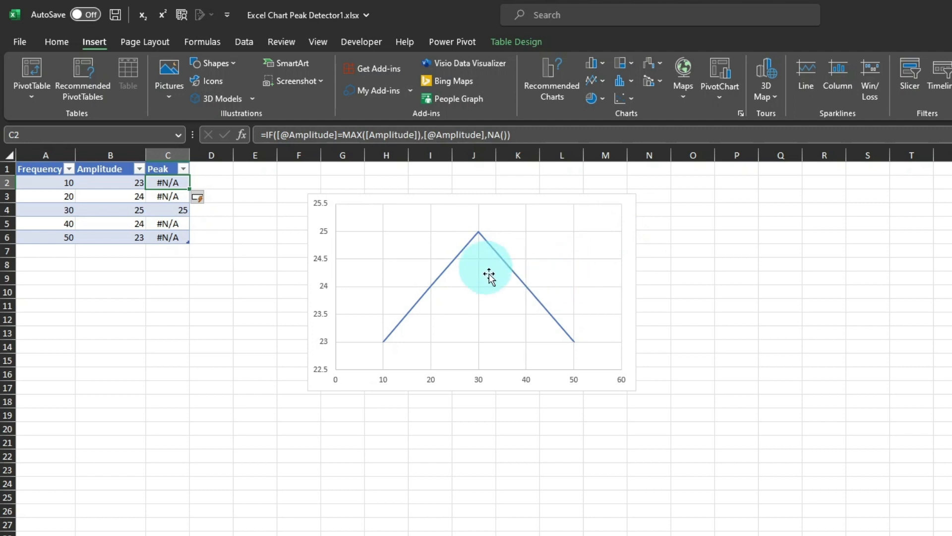
{"action": "mouse_move", "coordinate": [426, 279]}
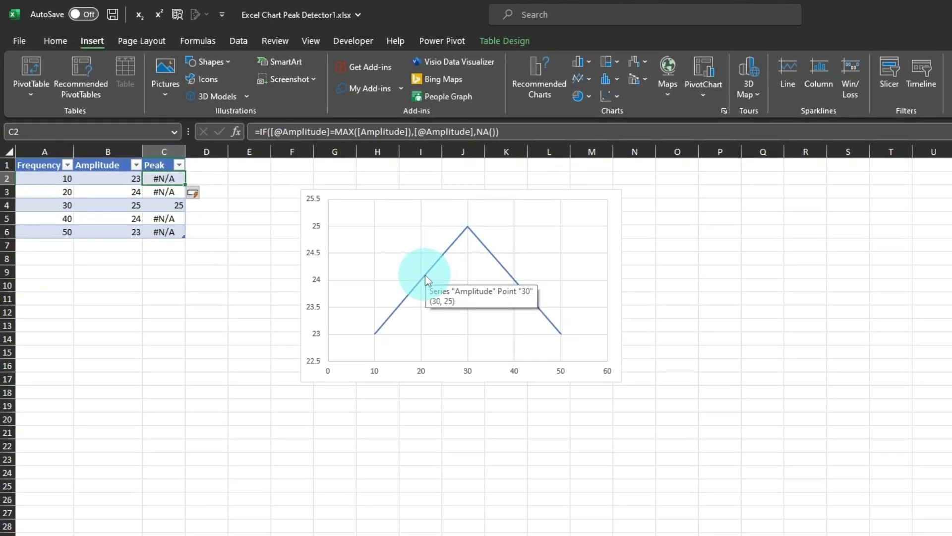
Step: Change the Peak series to a markers-only Scatter in the Combo chart type list
{"action": "right_click", "coordinate": [425, 277]}
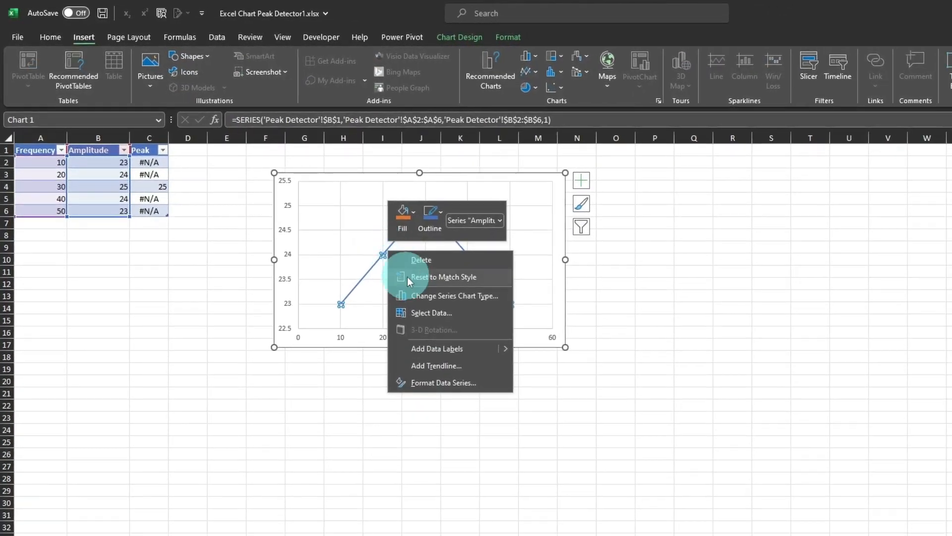
{"action": "left_click", "coordinate": [452, 296]}
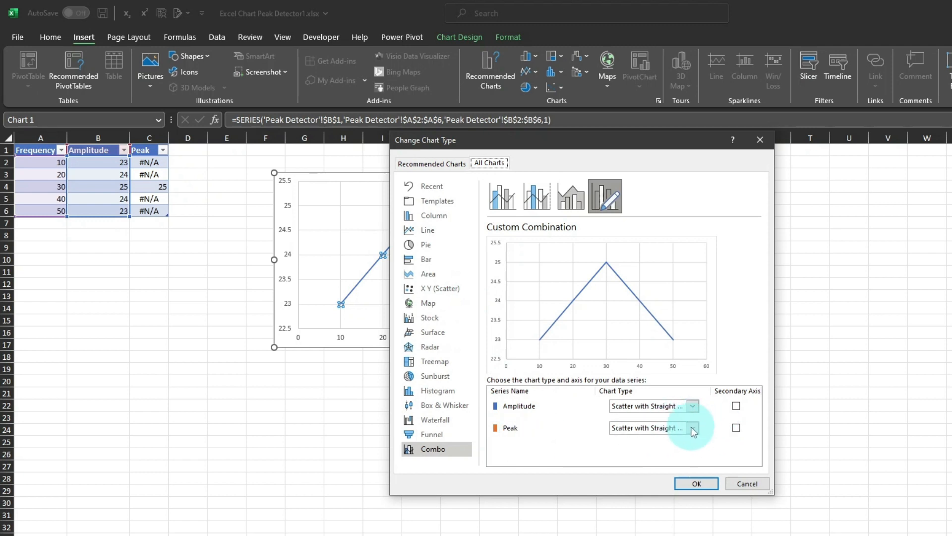
{"action": "left_click", "coordinate": [691, 427]}
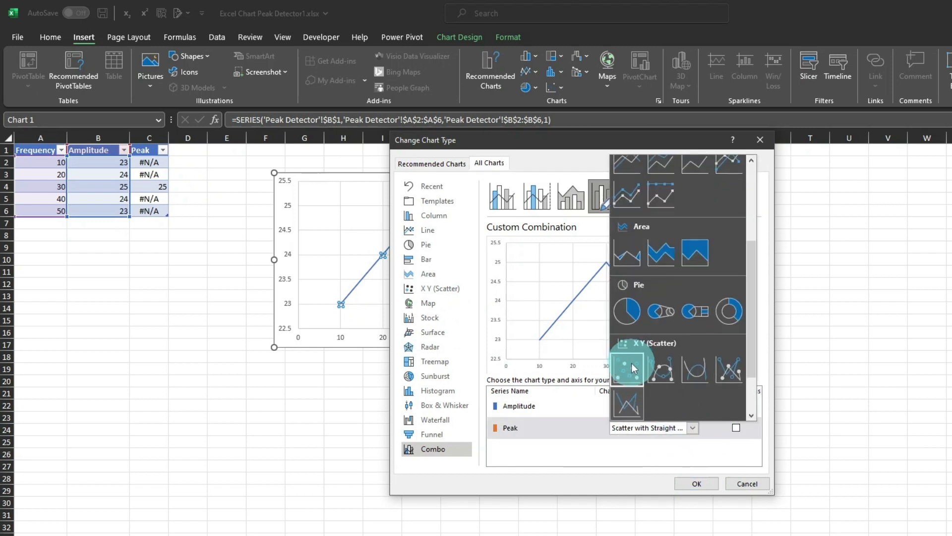
{"action": "left_click", "coordinate": [626, 367]}
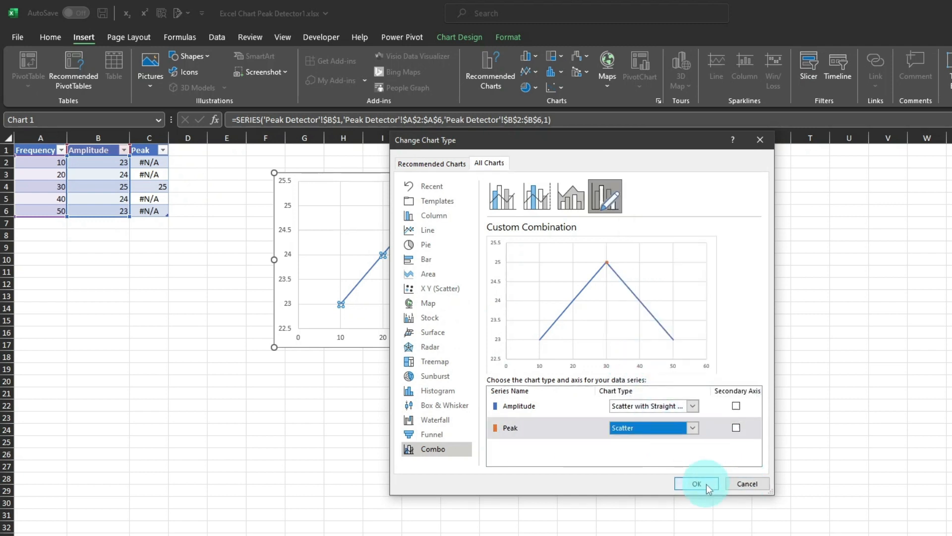
{"action": "left_click", "coordinate": [697, 483]}
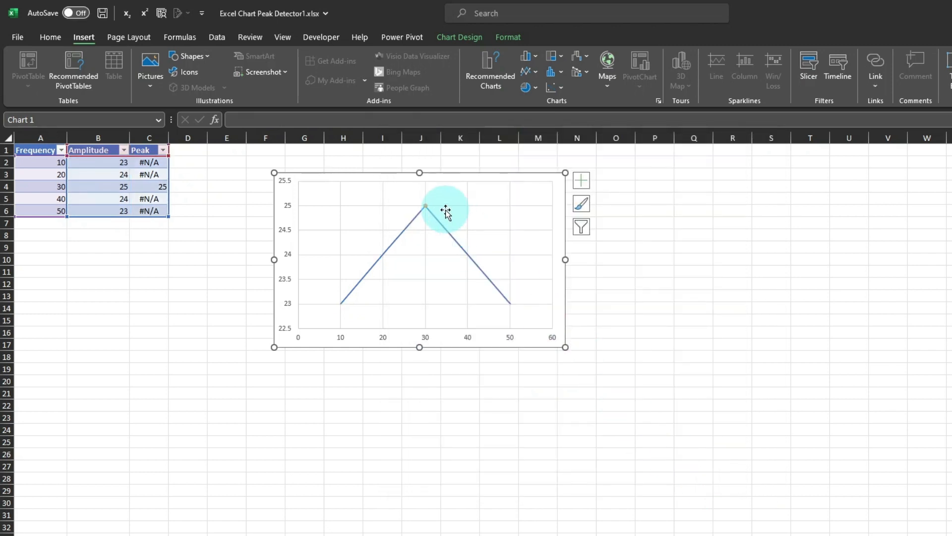
Step: Format the Peak marker with a built-in type, larger size and a border colour
{"action": "left_click", "coordinate": [425, 207]}
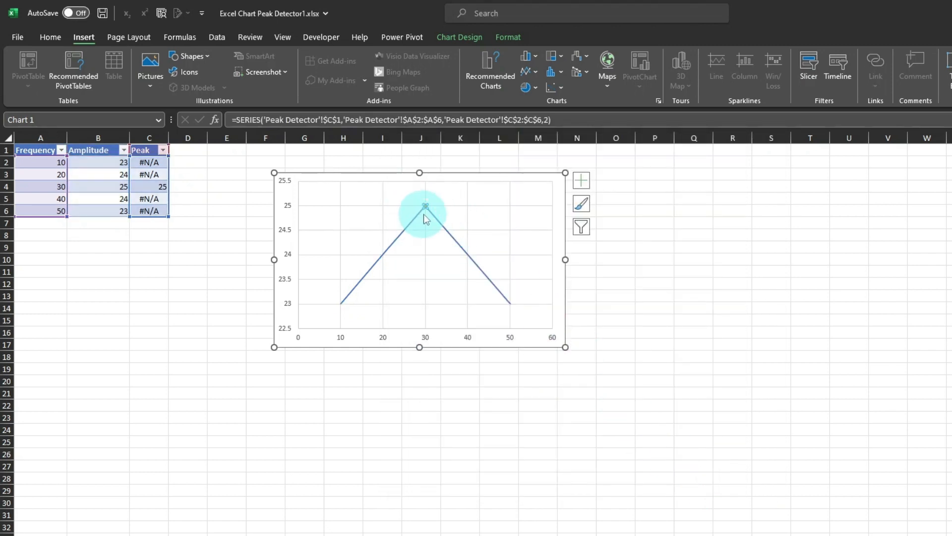
{"action": "right_click", "coordinate": [425, 206]}
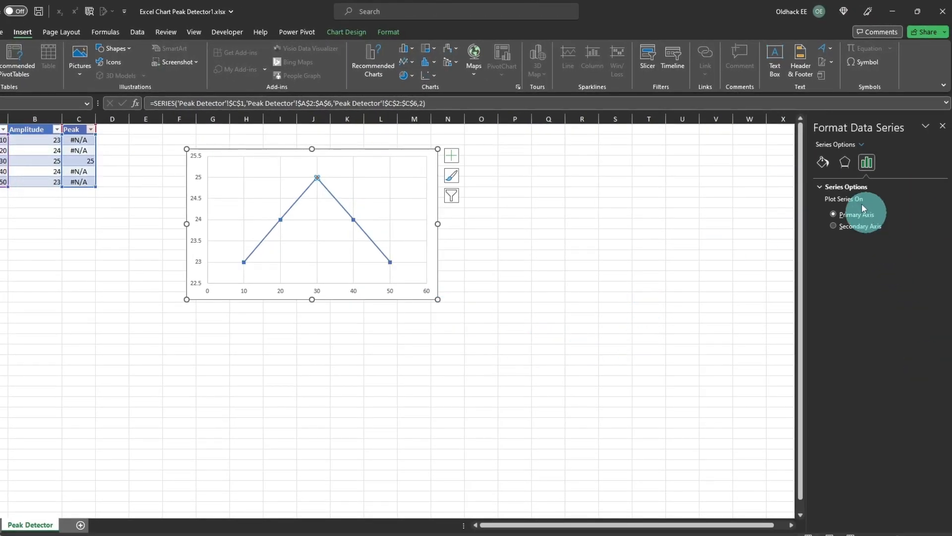
{"action": "left_click", "coordinate": [824, 162]}
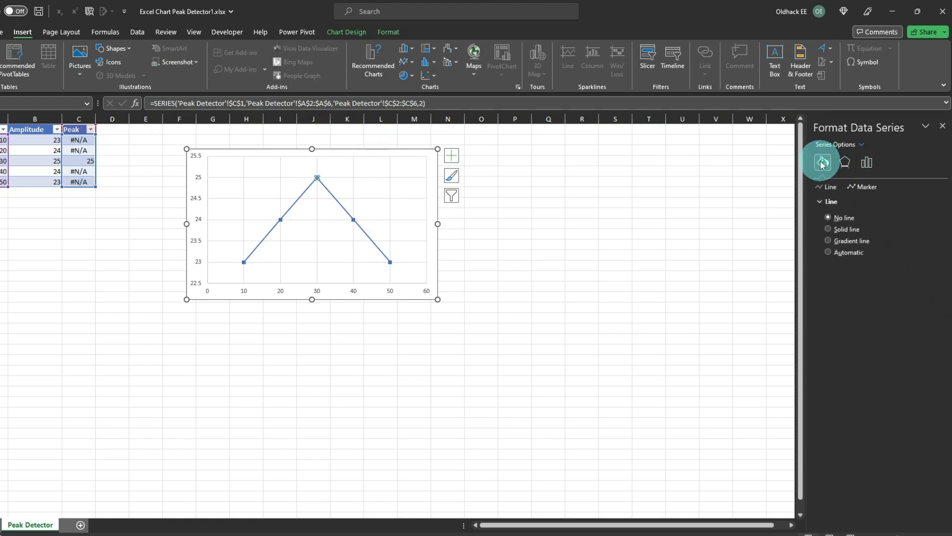
{"action": "left_click", "coordinate": [862, 187]}
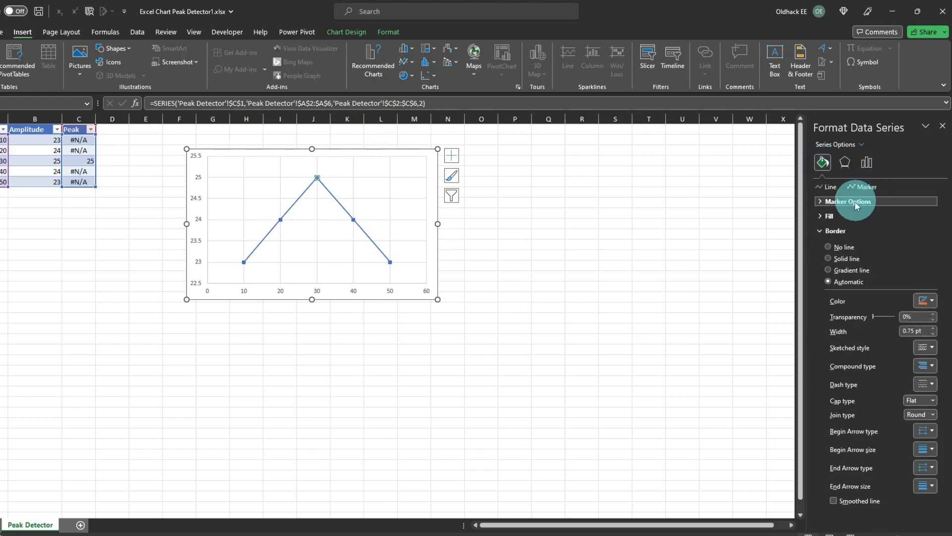
{"action": "left_click", "coordinate": [849, 201]}
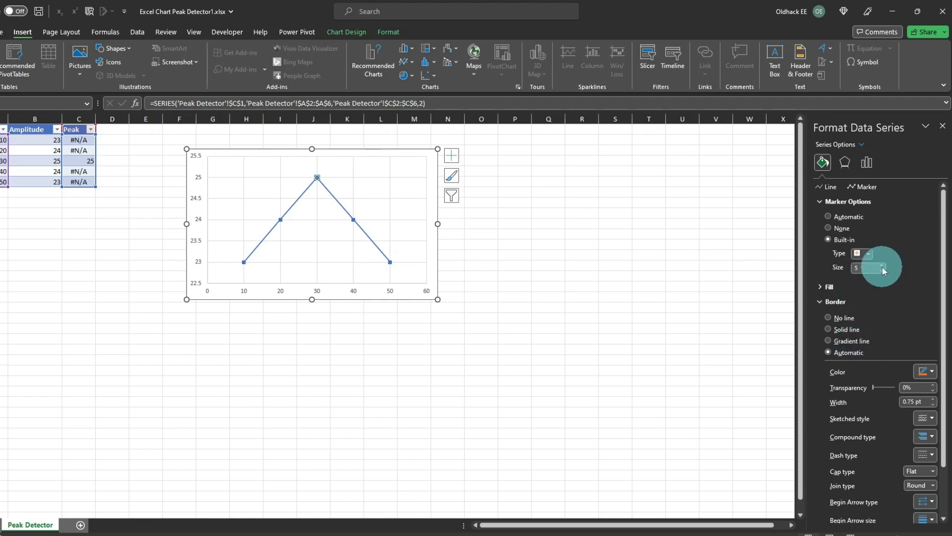
{"action": "left_click", "coordinate": [885, 266]}
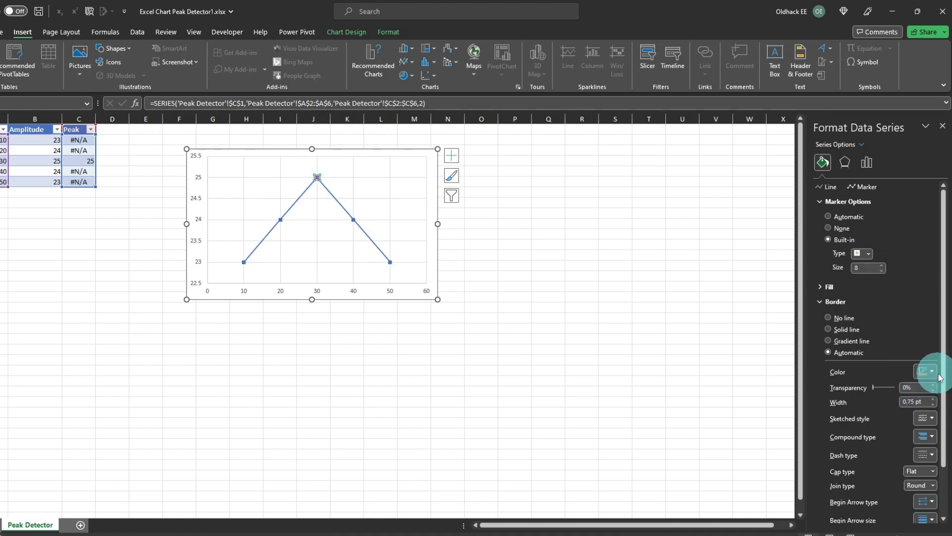
{"action": "left_click", "coordinate": [932, 372]}
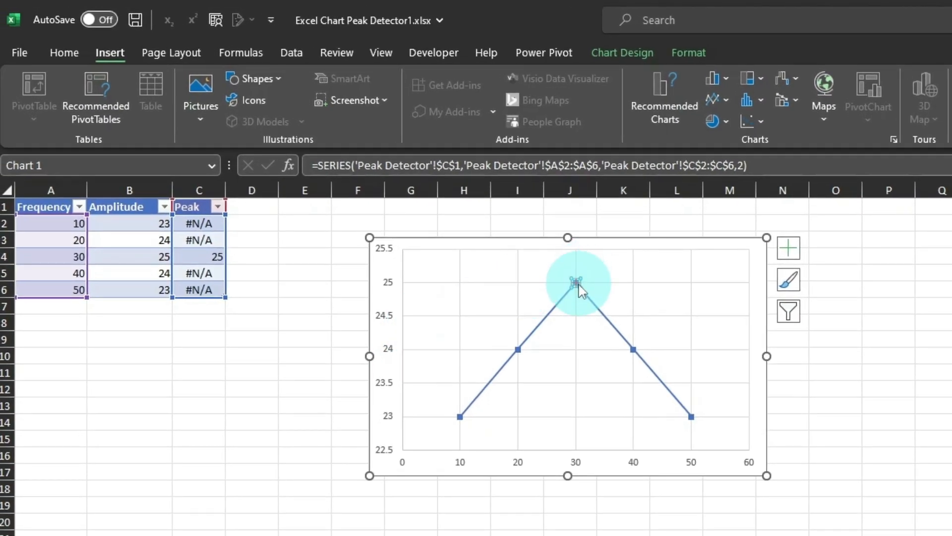
Step: Add a data label showing 30, 25 on the peak point
{"action": "right_click", "coordinate": [575, 282]}
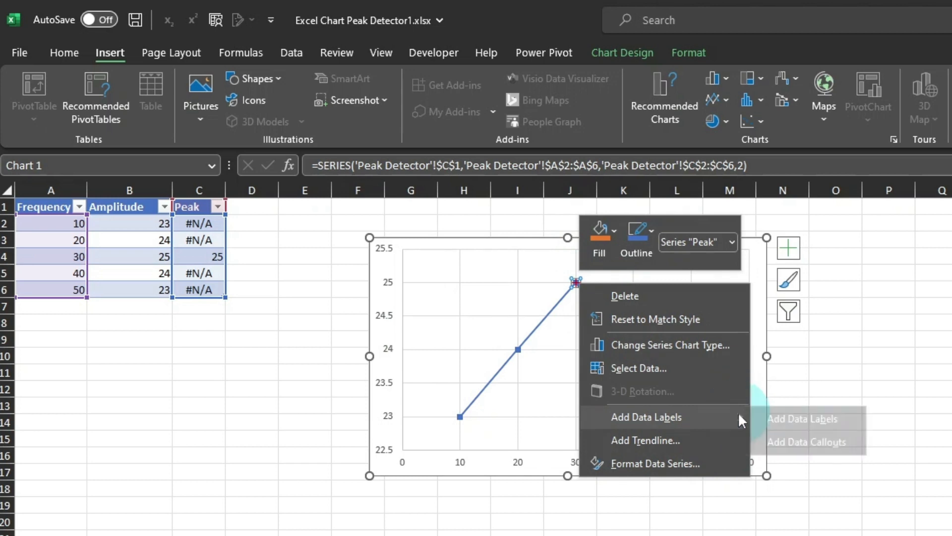
{"action": "left_click", "coordinate": [645, 417]}
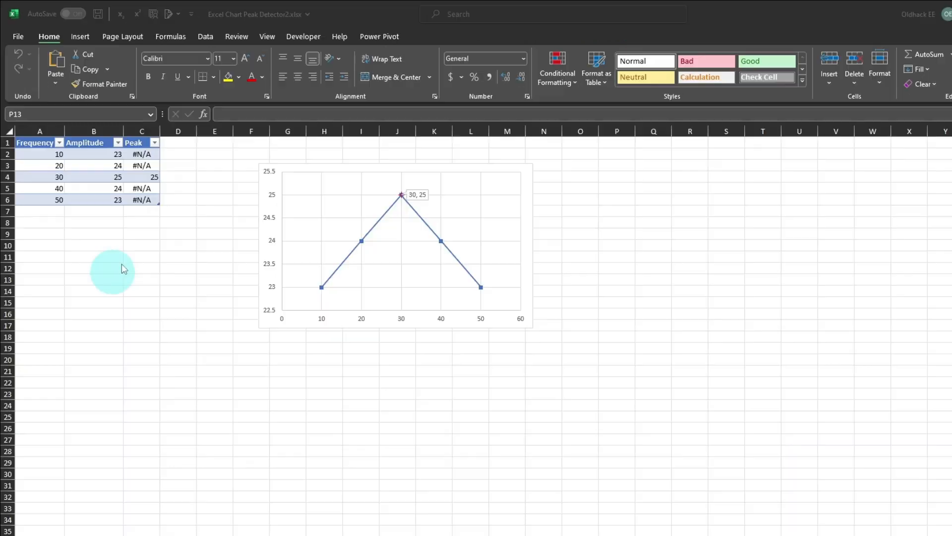
Step: Paste the full frequency response dataset into A2 as values only via Paste Special
{"action": "key", "text": "ctrl+alt+v"}
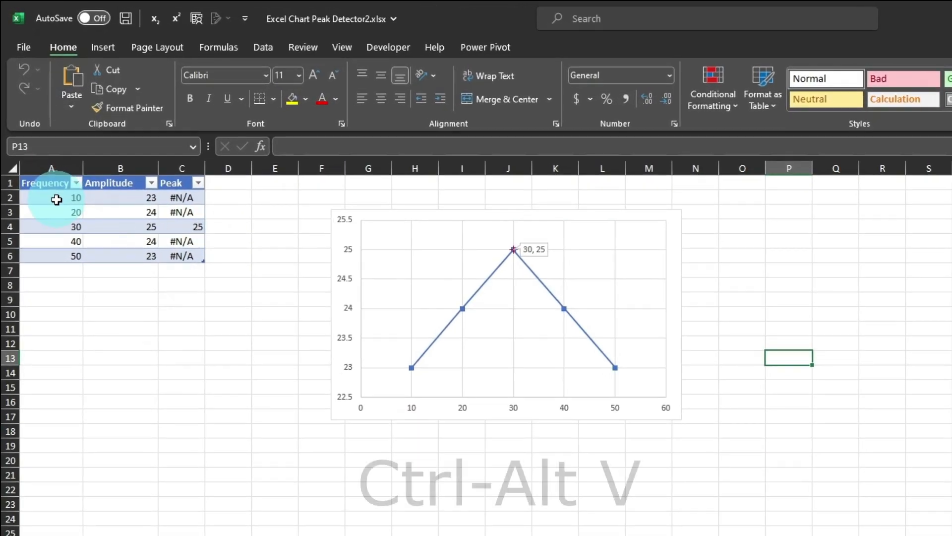
{"action": "left_click", "coordinate": [51, 197]}
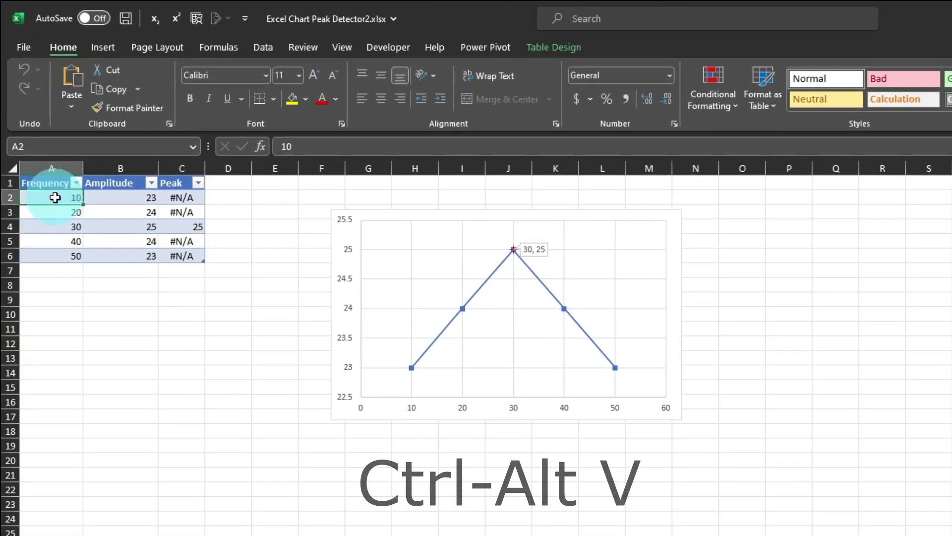
{"action": "key", "text": "Ctrl+Alt+V"}
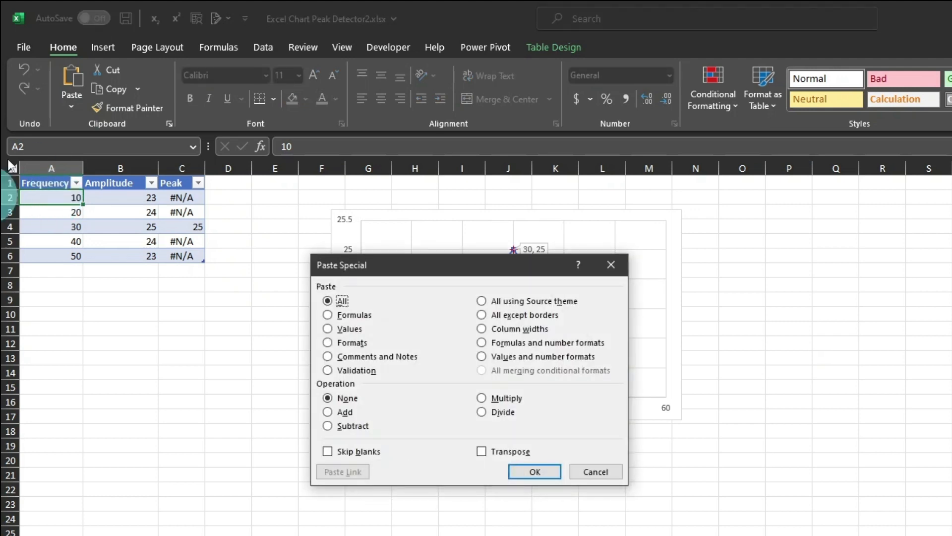
{"action": "left_click", "coordinate": [327, 328]}
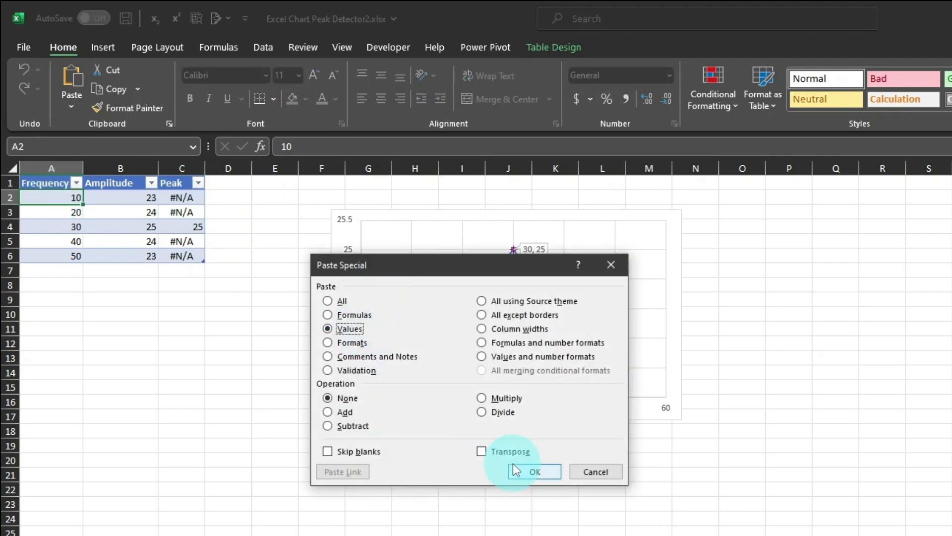
{"action": "left_click", "coordinate": [532, 471]}
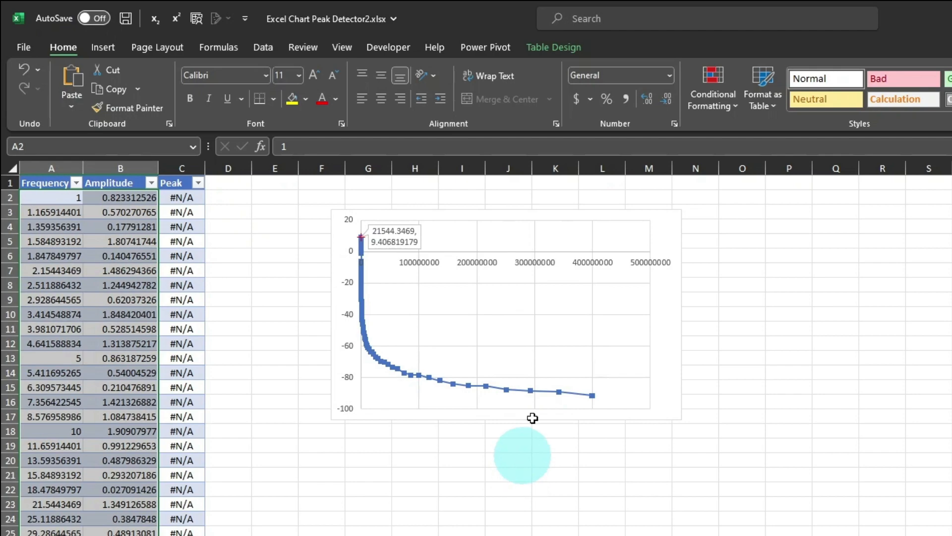
{"action": "left_click", "coordinate": [478, 262]}
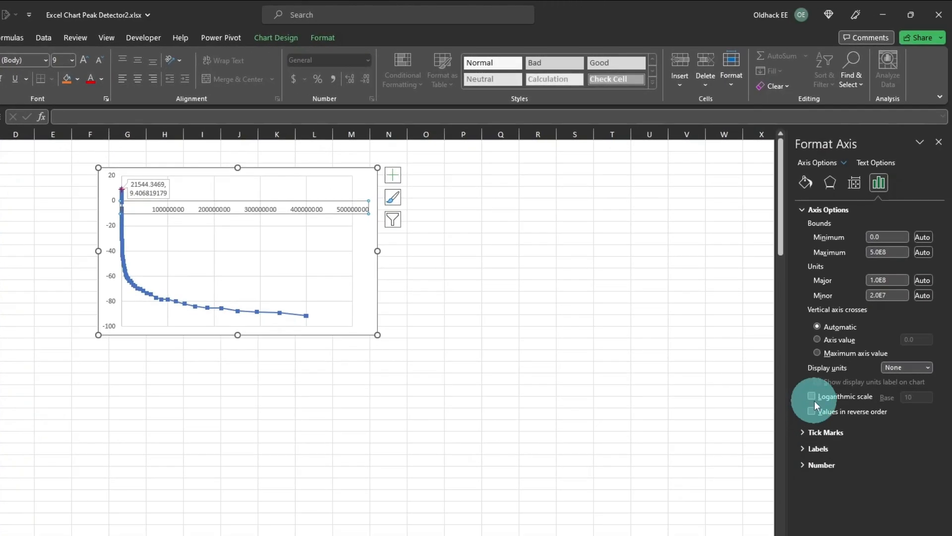
Step: Make the frequency axis logarithmic and set the vertical axis crossing to axis value -500
{"action": "left_click", "coordinate": [812, 395]}
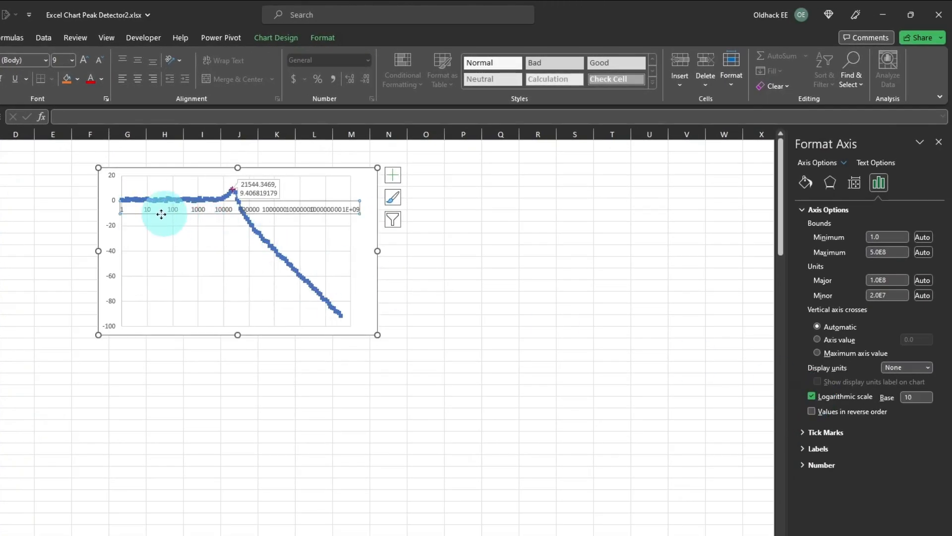
{"action": "left_click", "coordinate": [812, 396]}
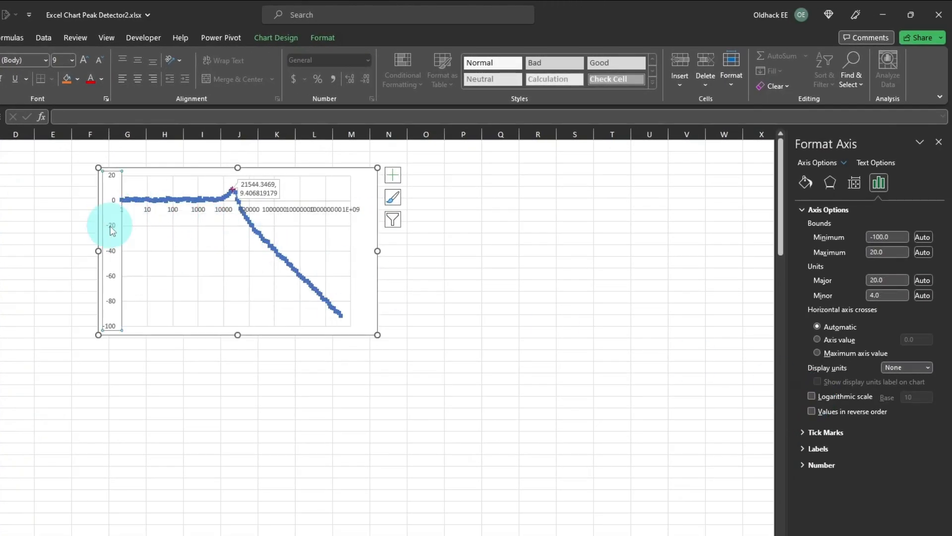
{"action": "mouse_move", "coordinate": [308, 400]}
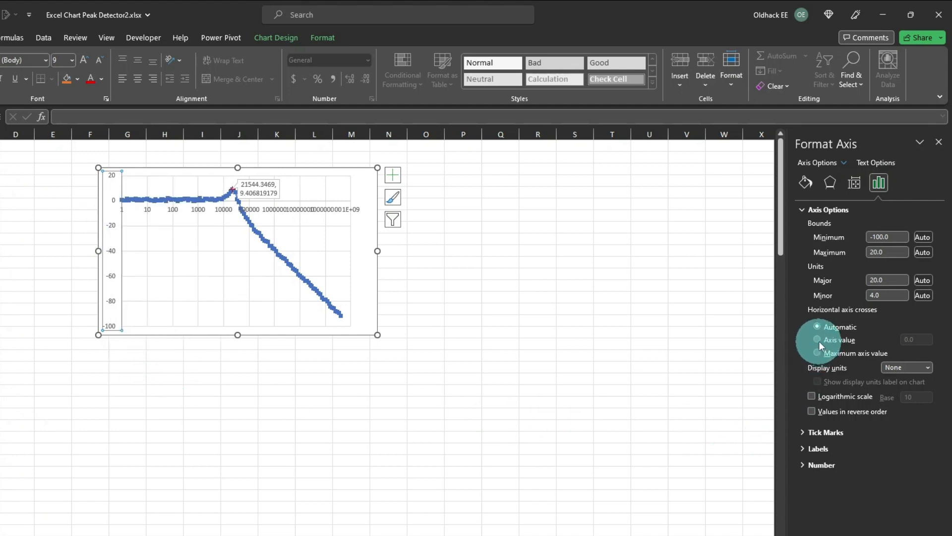
{"action": "left_click", "coordinate": [817, 339]}
{"action": "type", "text": "-500"}
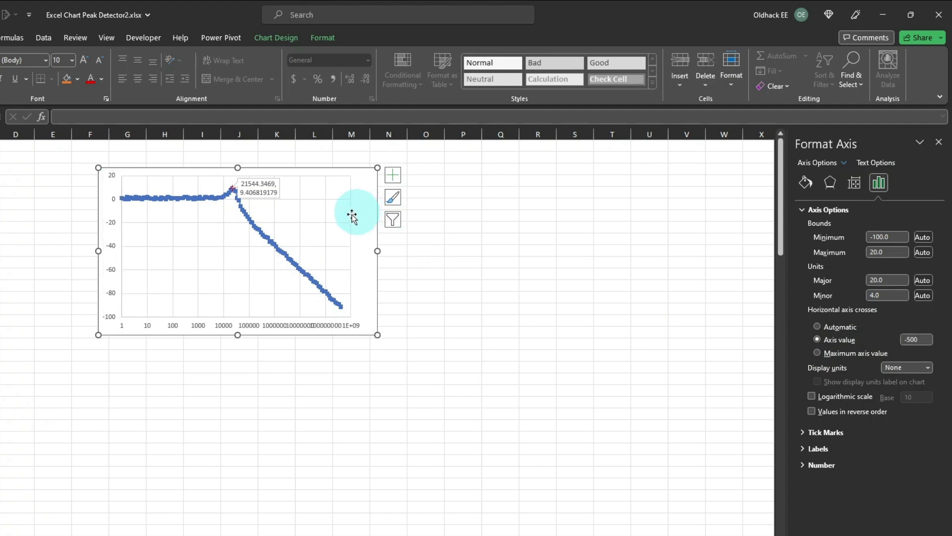
Step: Set the Amplitude series to Scatter with Straight Lines so it draws without markers
{"action": "left_click", "coordinate": [292, 261]}
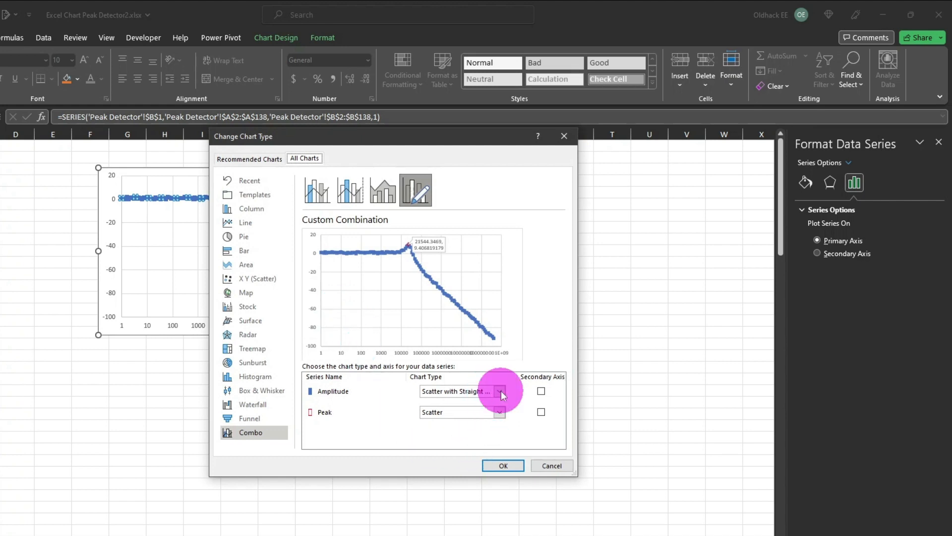
{"action": "left_click", "coordinate": [499, 391]}
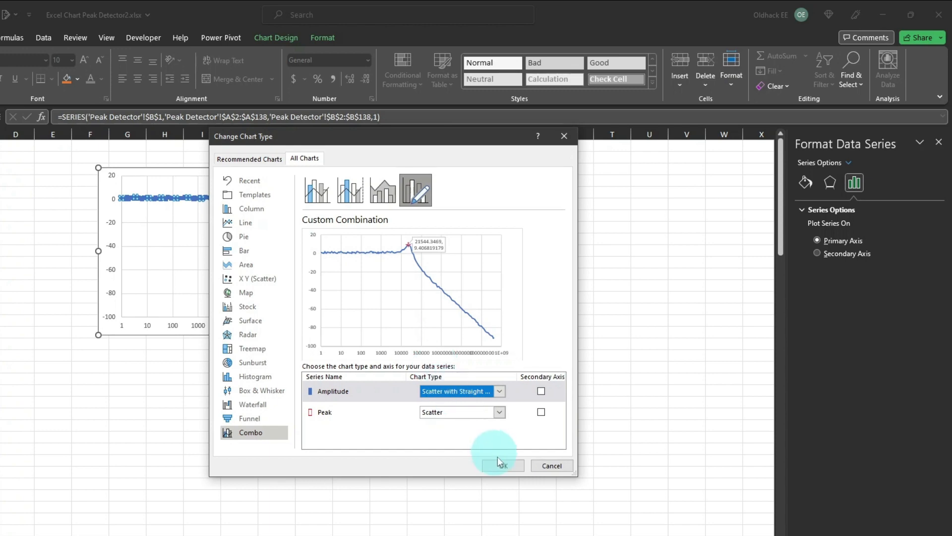
{"action": "left_click", "coordinate": [500, 465]}
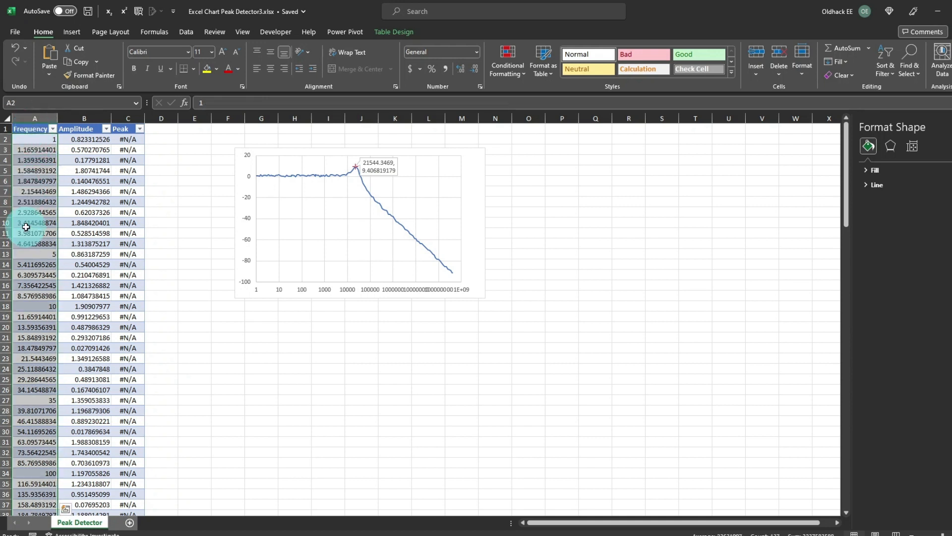
Step: Format the column A frequency cells with custom code [<1000]0.00 "Hz";[>=1000000]0.00,, "MHz";0.00, "kHz"
{"action": "right_click", "coordinate": [35, 224]}
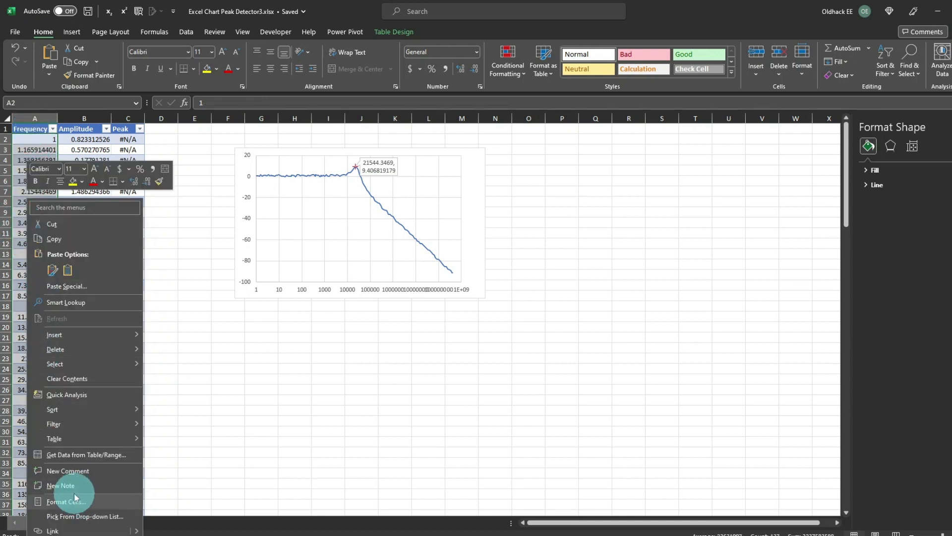
{"action": "left_click", "coordinate": [66, 501]}
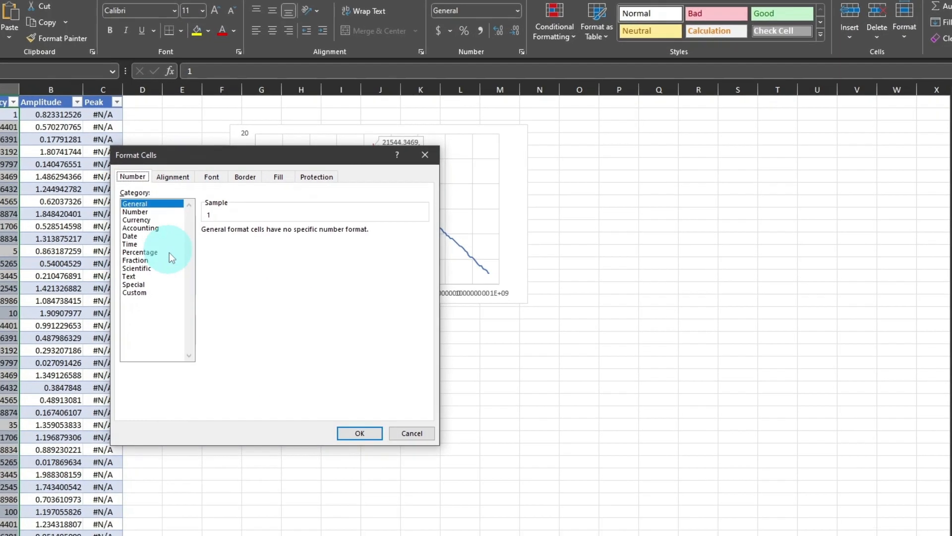
{"action": "left_click", "coordinate": [134, 292]}
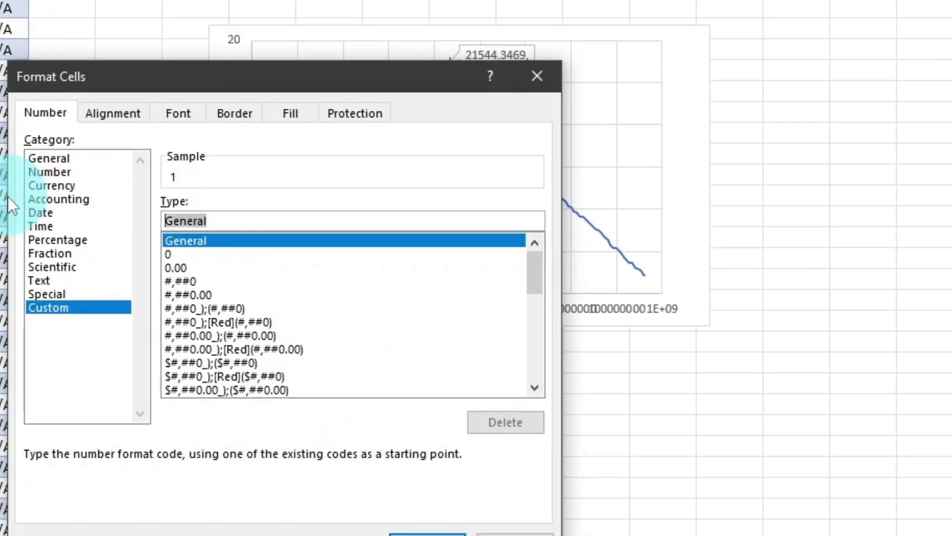
{"action": "type", "text": "[<1000]0.00 \"Hz\";[>=1000000]0.00,, \"MHz\";0.00, \"kHz\""}
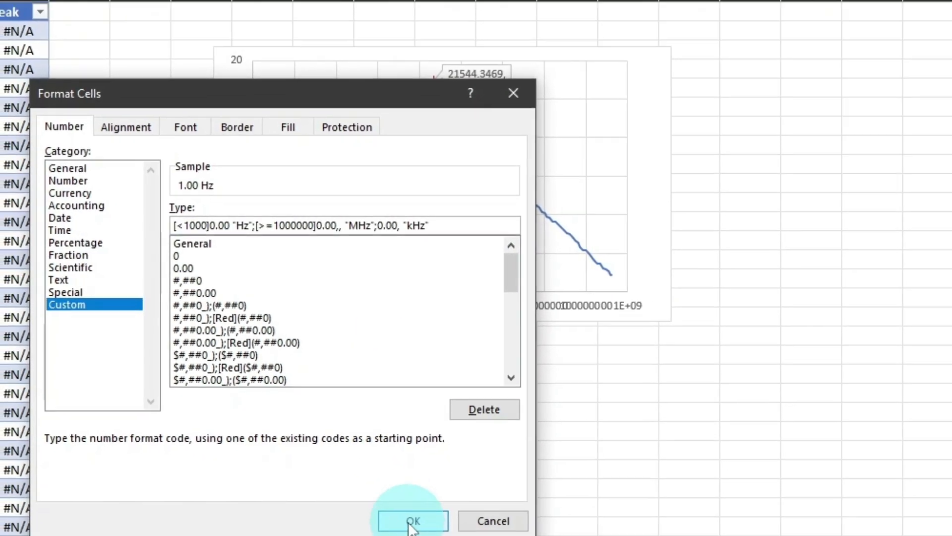
{"action": "left_click", "coordinate": [412, 521]}
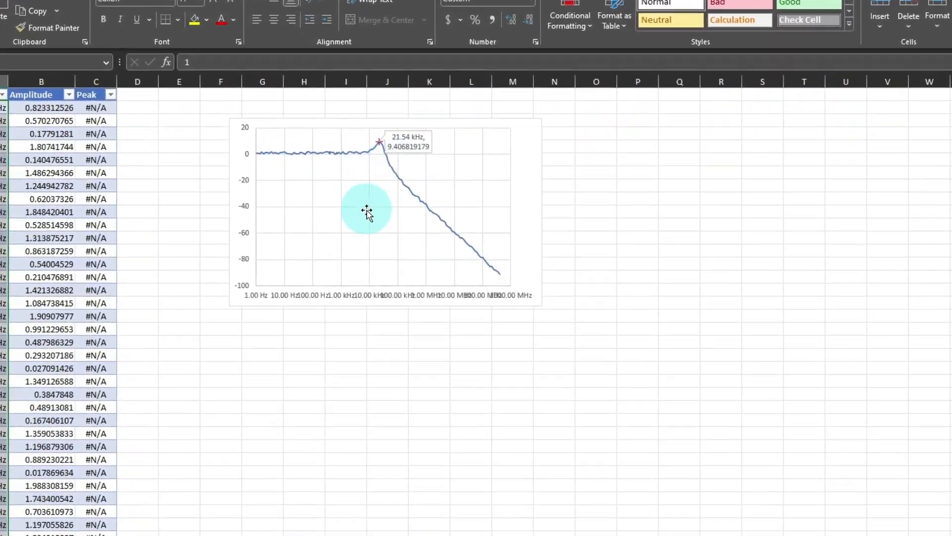
Step: Select the chart to widen it for the axis labels
{"action": "left_click", "coordinate": [366, 210]}
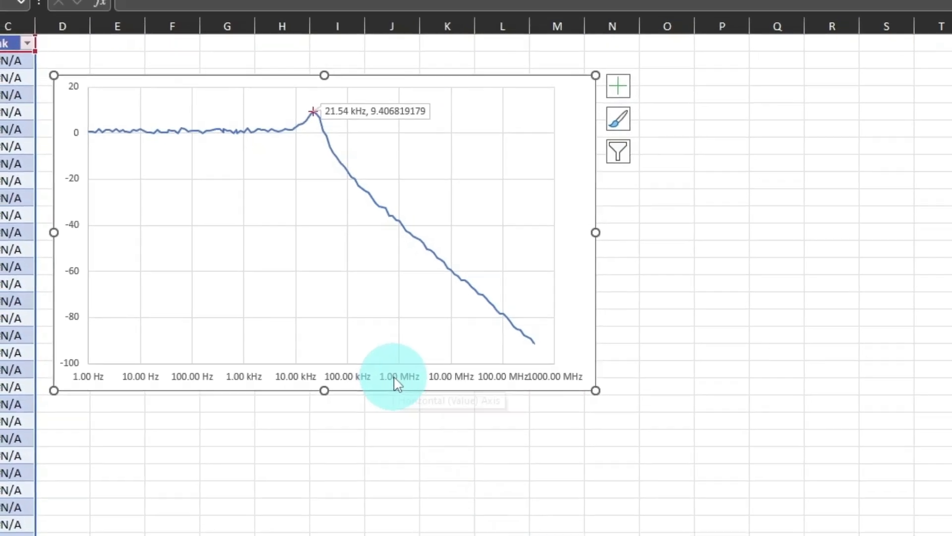
Step: Give the horizontal axis its own Hz/kHz/MHz number format with whole-number 0 instead of 0.00
{"action": "right_click", "coordinate": [395, 376]}
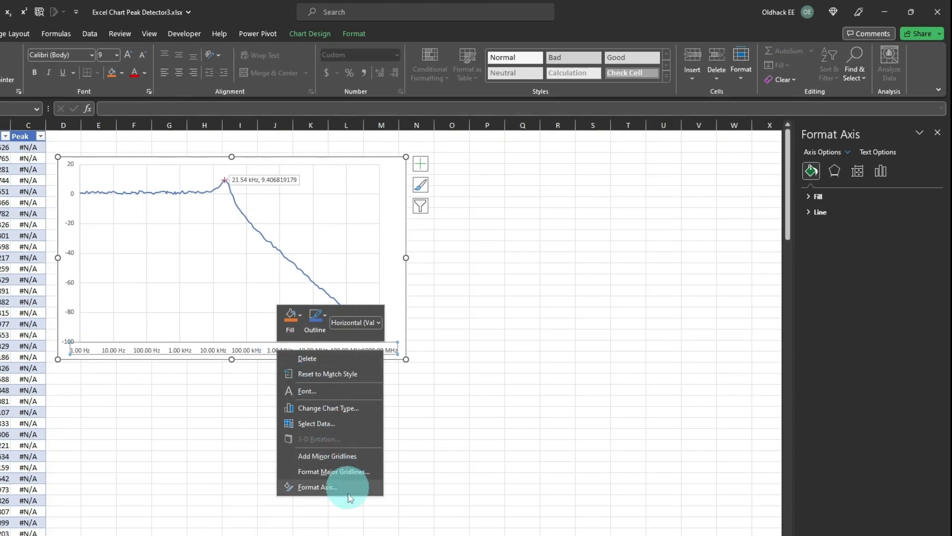
{"action": "left_click", "coordinate": [317, 486]}
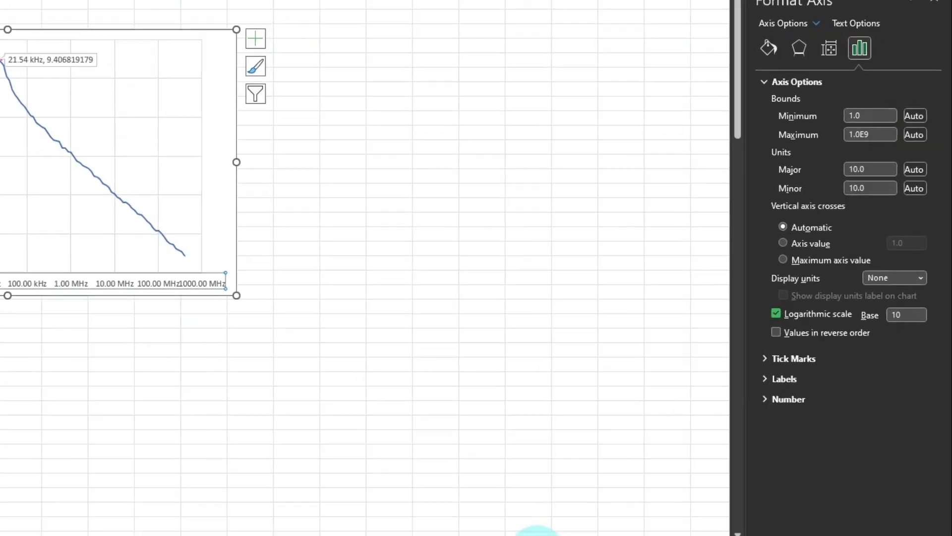
{"action": "left_click", "coordinate": [789, 399]}
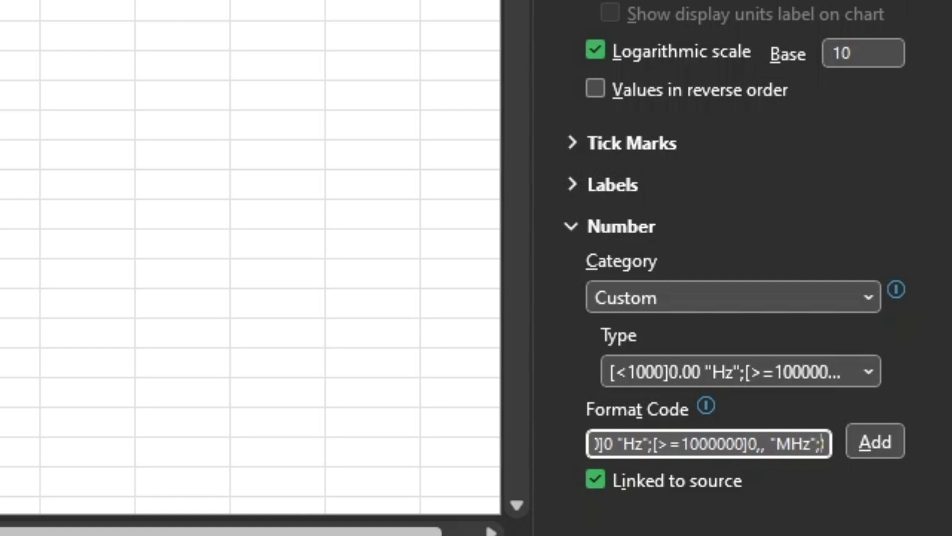
{"action": "type", "text": "00"}
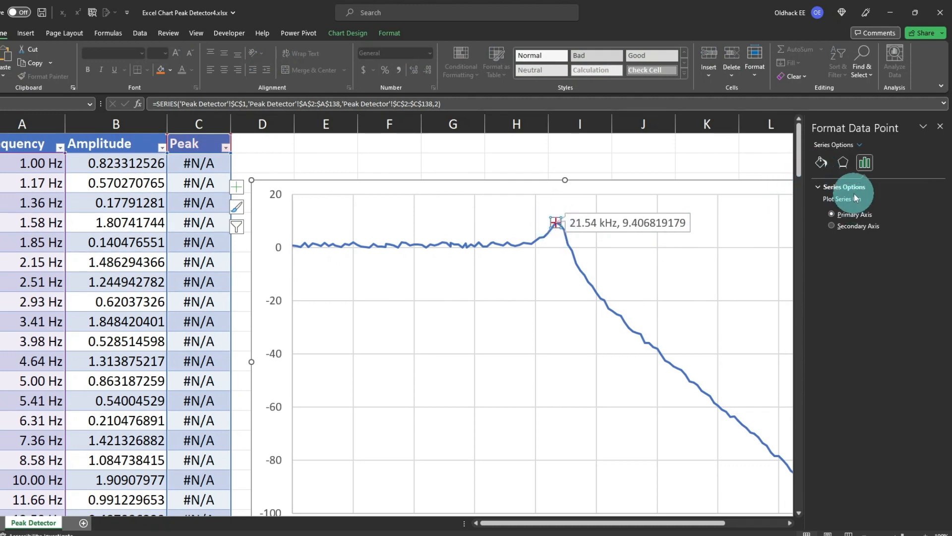
Step: Make the peak marker a built-in plus, size 13, red solid border, width 1.75 pt
{"action": "left_click", "coordinate": [821, 161]}
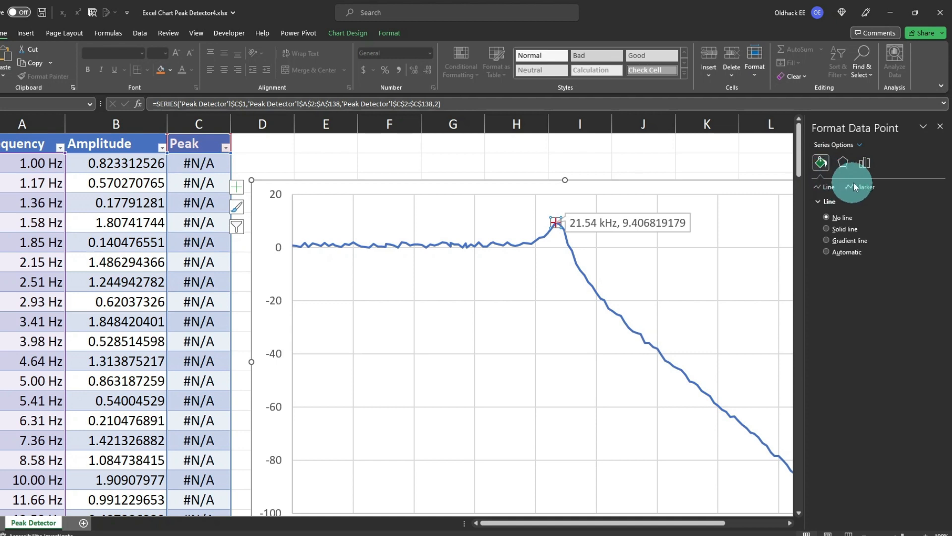
{"action": "left_click", "coordinate": [865, 186]}
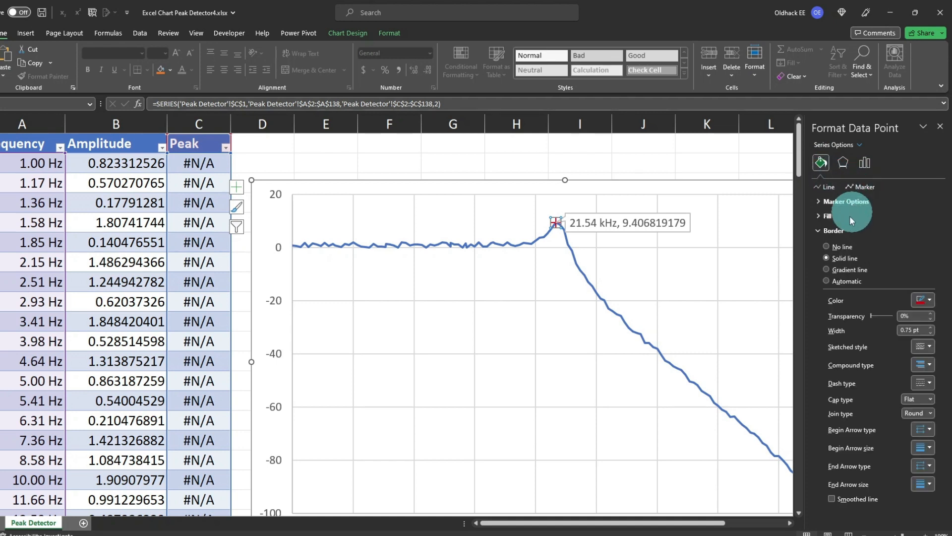
{"action": "mouse_move", "coordinate": [934, 394]}
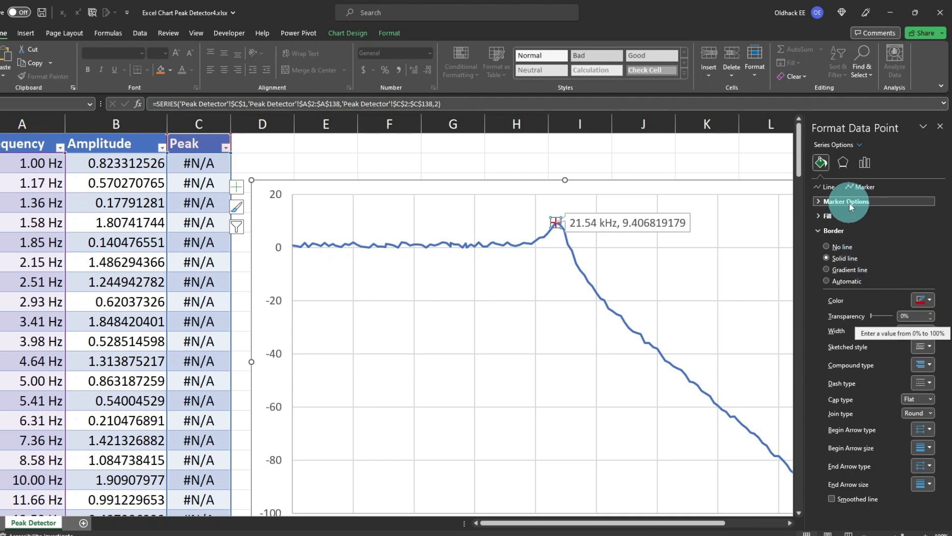
{"action": "left_click", "coordinate": [846, 201]}
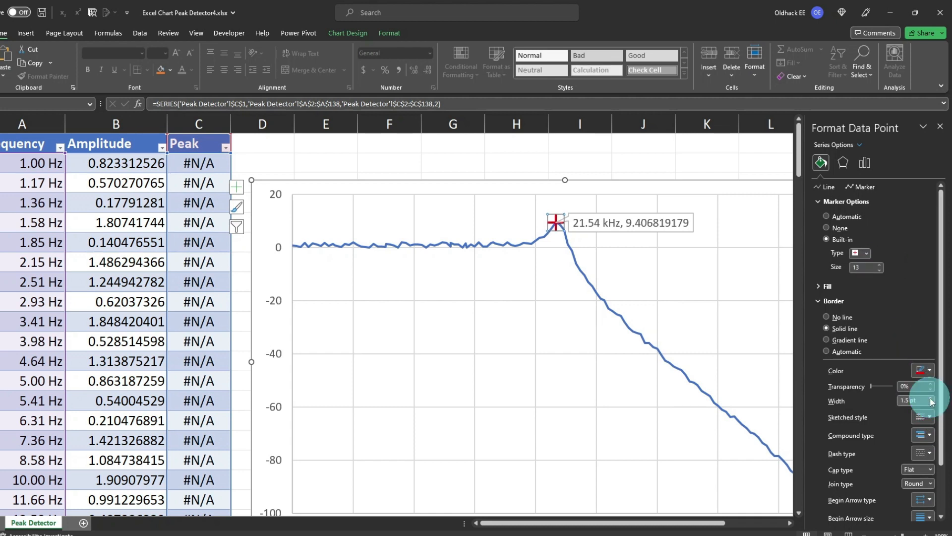
{"action": "left_click", "coordinate": [929, 398]}
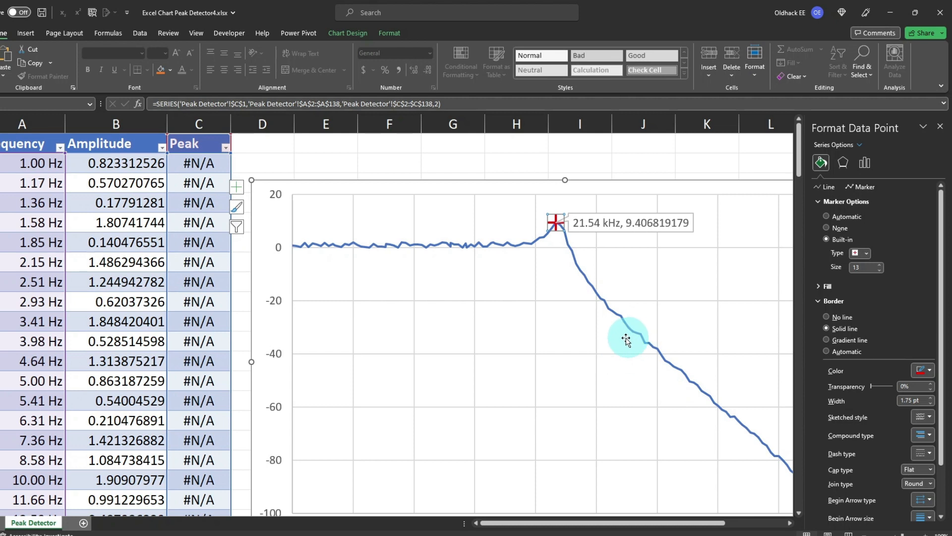
{"action": "mouse_move", "coordinate": [610, 337]}
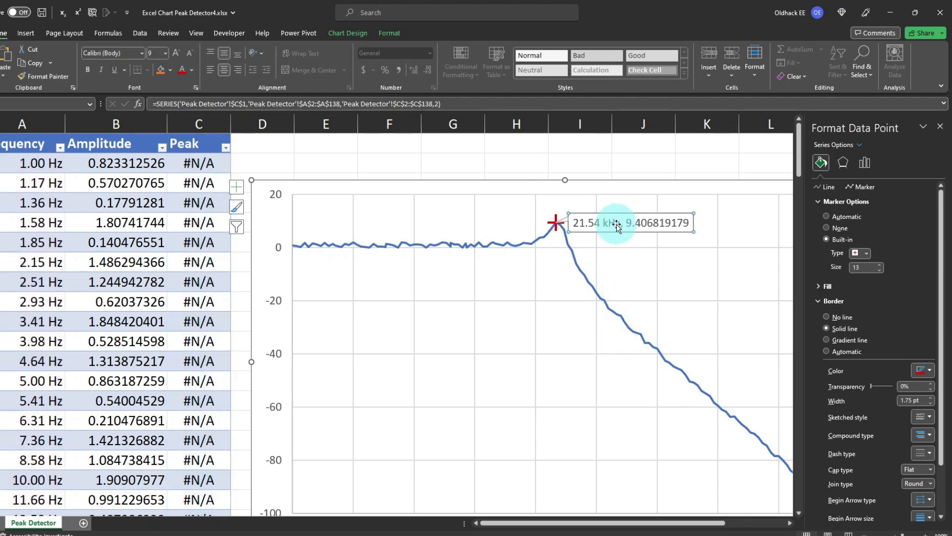
Step: Give the peak data label the orange intense shape style and narrow it so text wraps
{"action": "left_click", "coordinate": [613, 222]}
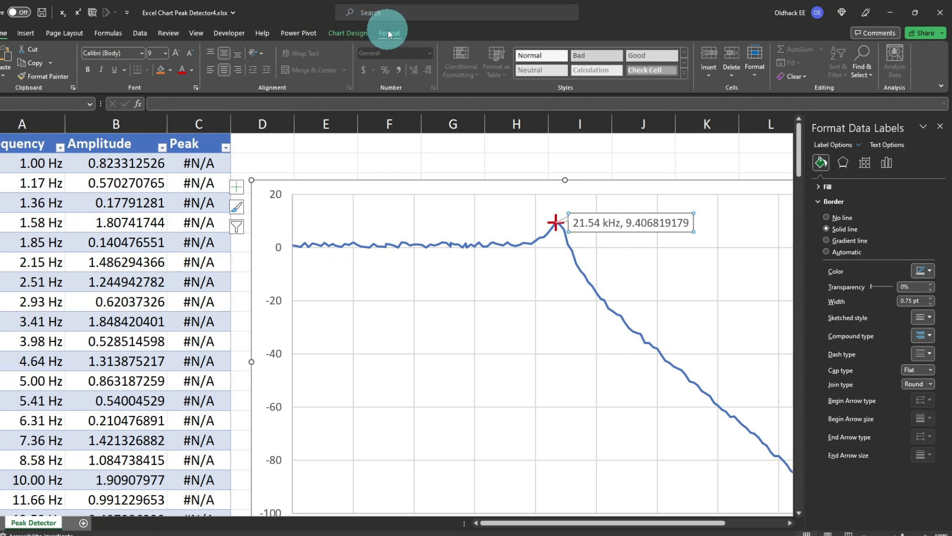
{"action": "left_click", "coordinate": [389, 32]}
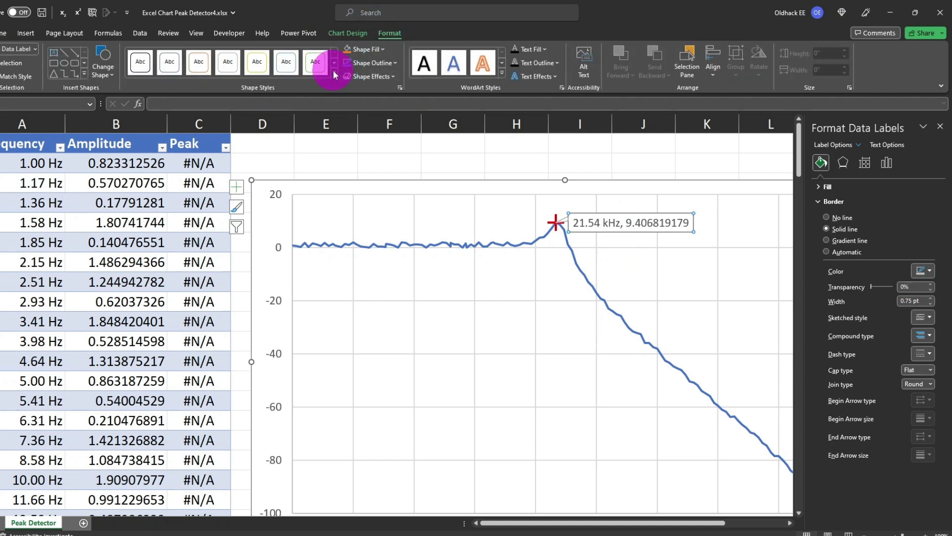
{"action": "left_click", "coordinate": [333, 75]}
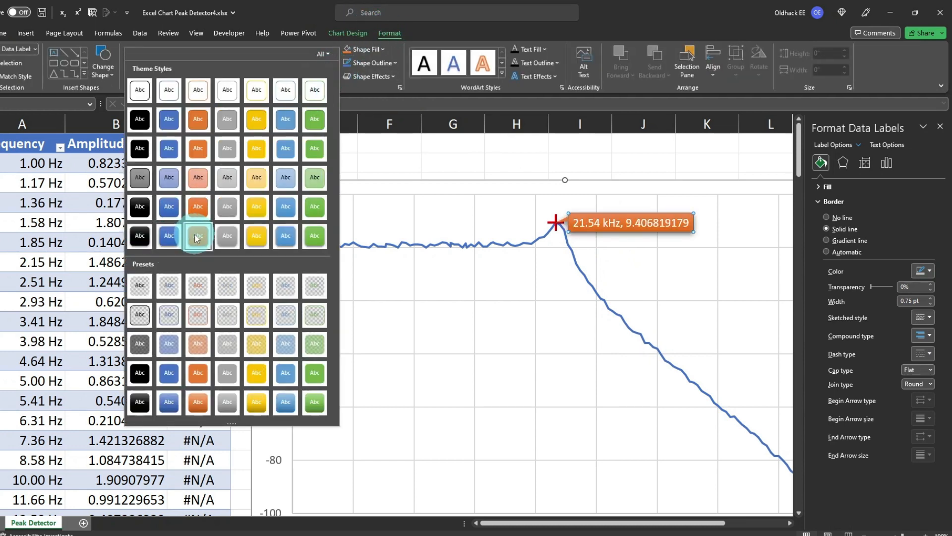
{"action": "left_click", "coordinate": [198, 236]}
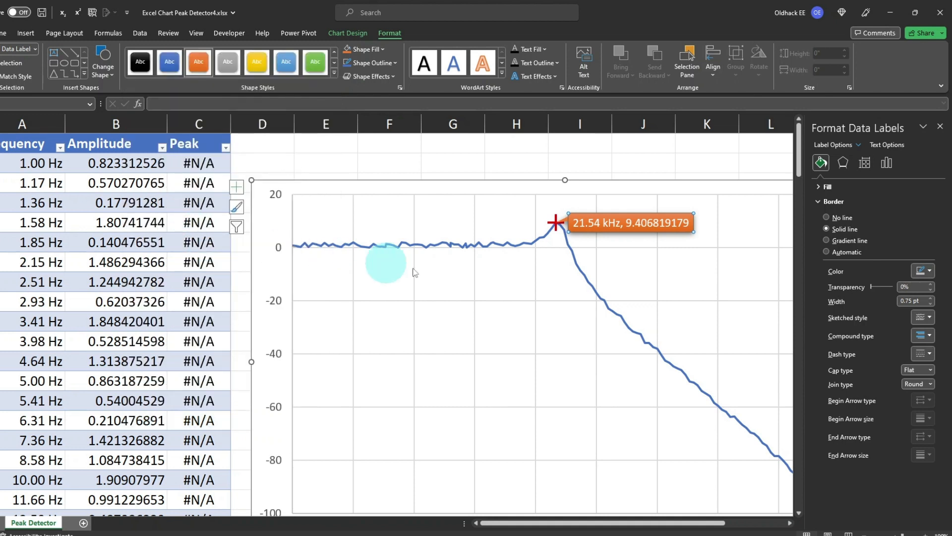
{"action": "mouse_move", "coordinate": [704, 240]}
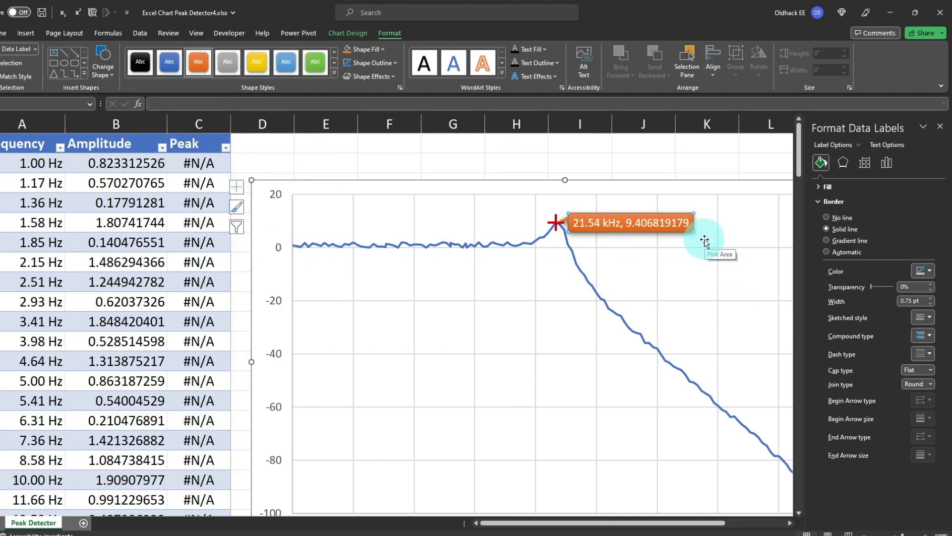
{"action": "left_click", "coordinate": [843, 217]}
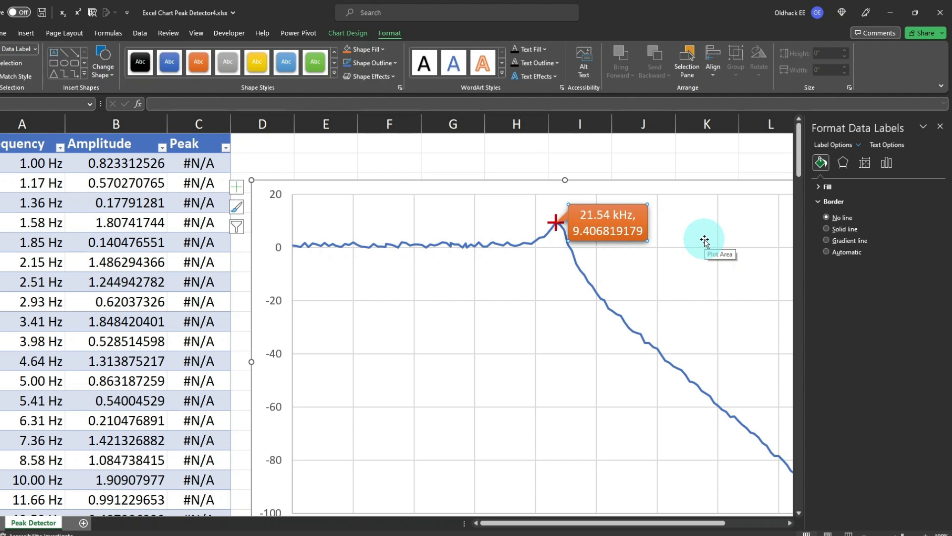
{"action": "mouse_move", "coordinate": [633, 211]}
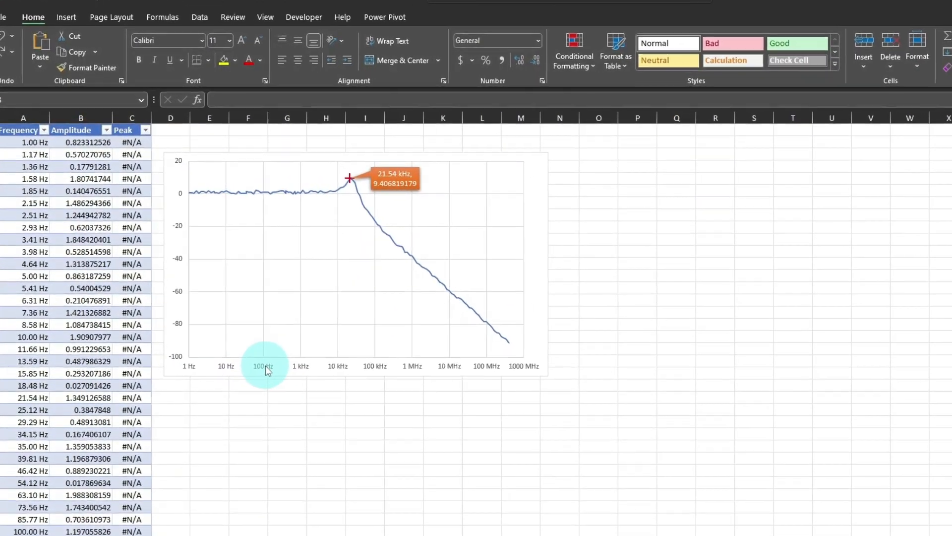
Step: Add minor gridlines for both axes to the plot area
{"action": "right_click", "coordinate": [266, 372]}
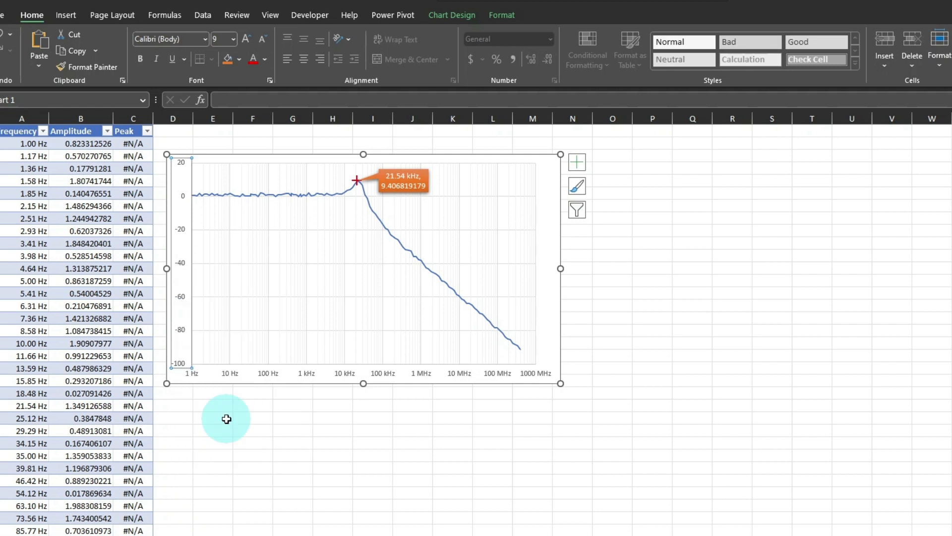
{"action": "mouse_move", "coordinate": [223, 326]}
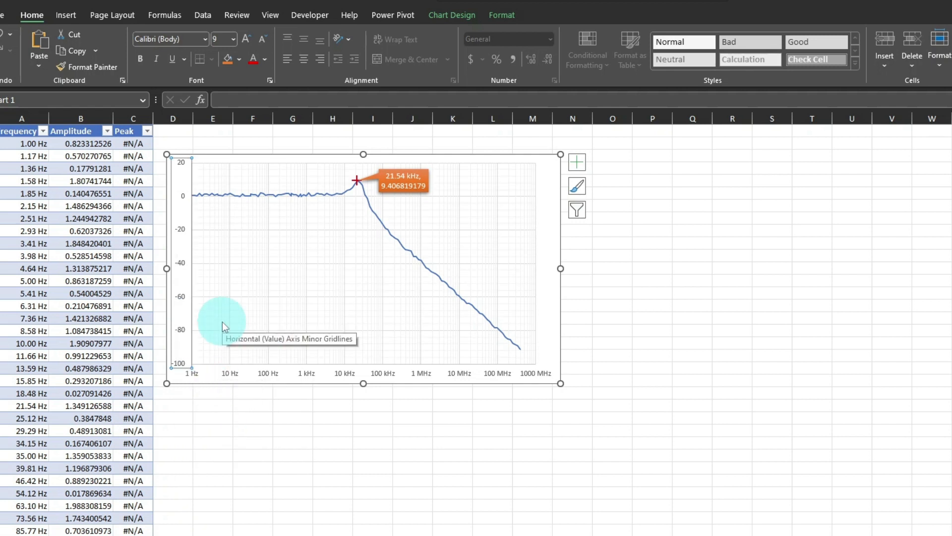
{"action": "left_click", "coordinate": [576, 161]}
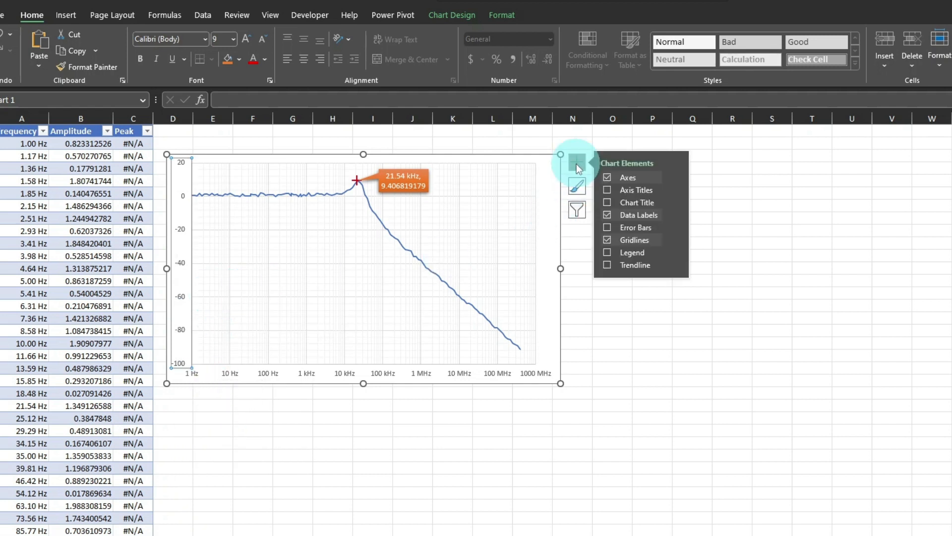
Step: Add axis titles and link them to the Amplitude and Frequency header cells
{"action": "left_click", "coordinate": [607, 190]}
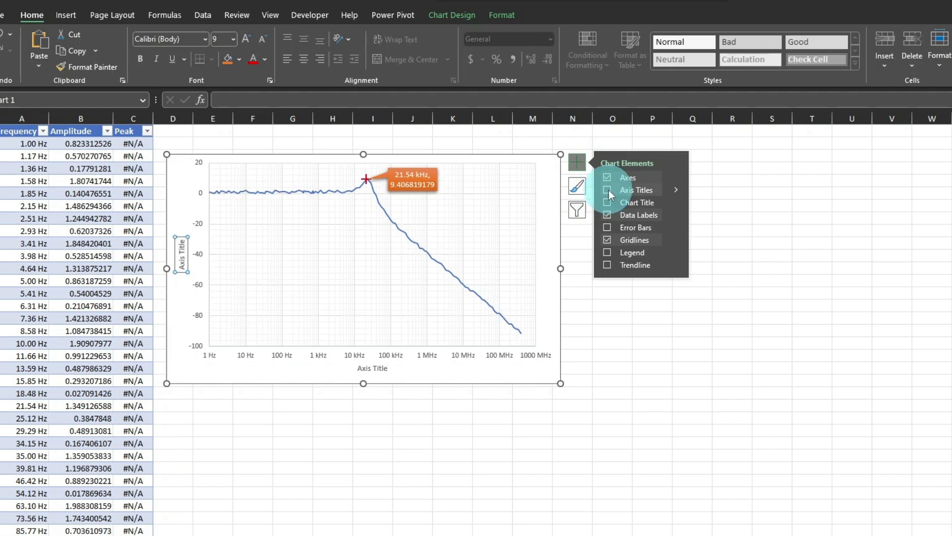
{"action": "left_click", "coordinate": [607, 190]}
{"action": "type", "text": "="}
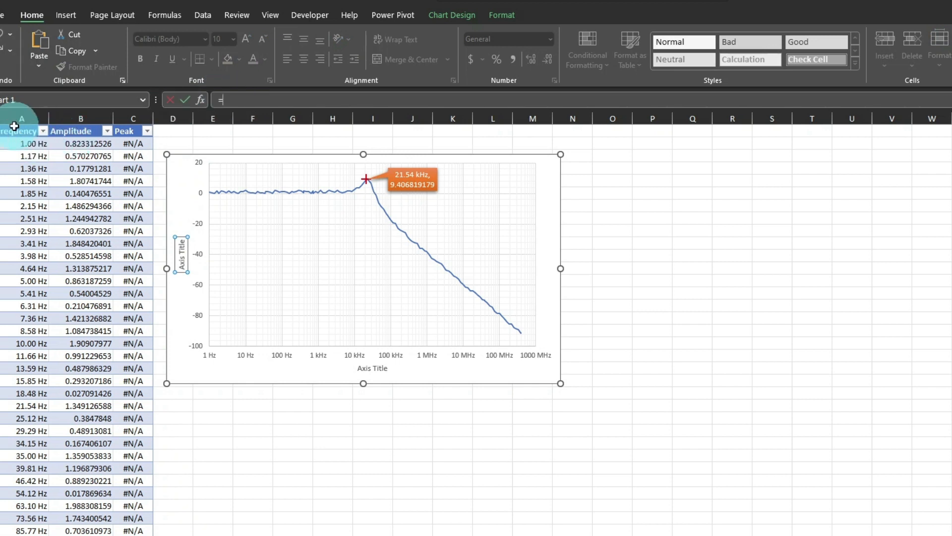
{"action": "left_click", "coordinate": [71, 131]}
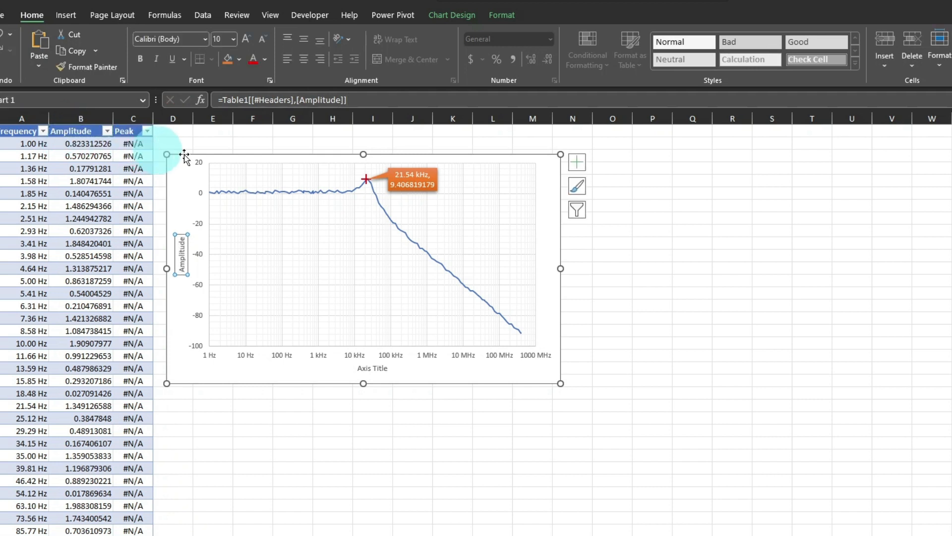
{"action": "left_click", "coordinate": [372, 367]}
{"action": "type", "text": "="}
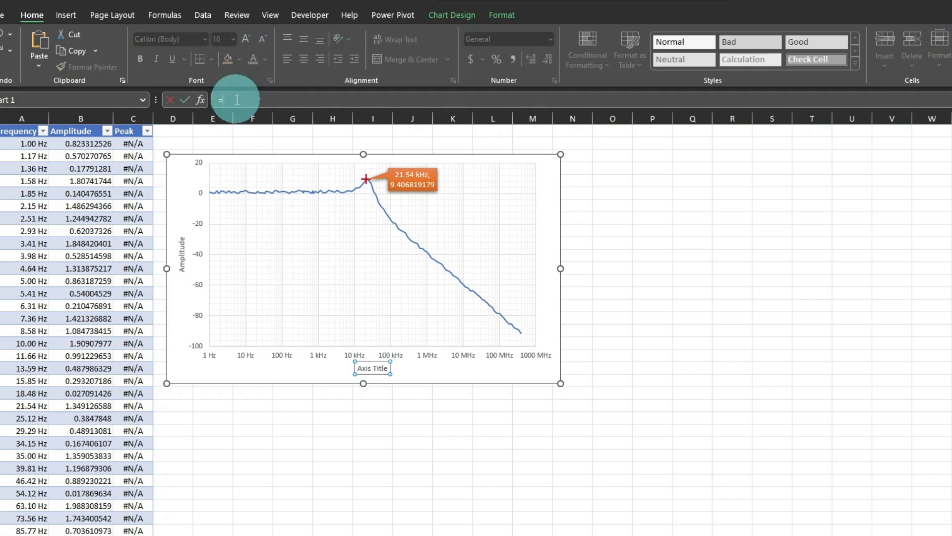
{"action": "left_click", "coordinate": [21, 131]}
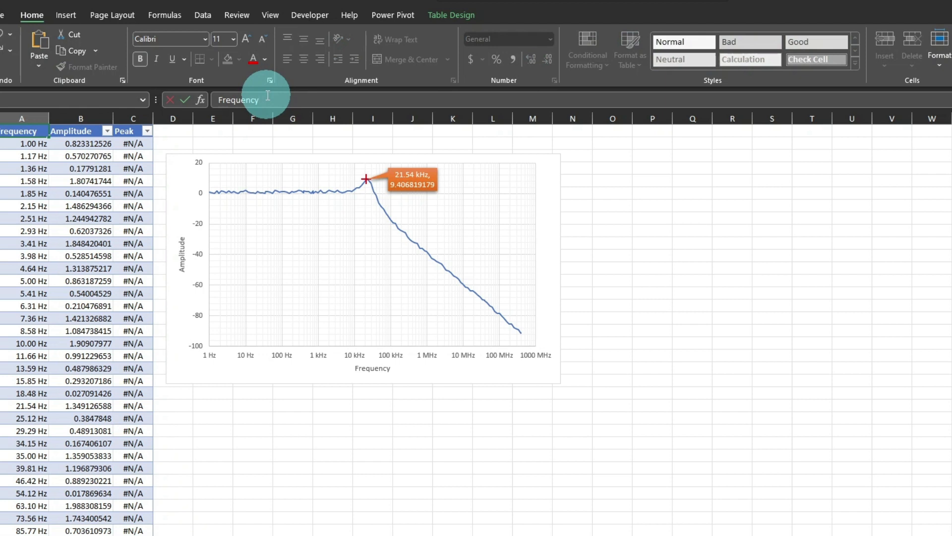
Step: Append (Hz) to the Frequency header in A1 and (dB) to Amplitude in B1
{"action": "type", "text": "(Hz)"}
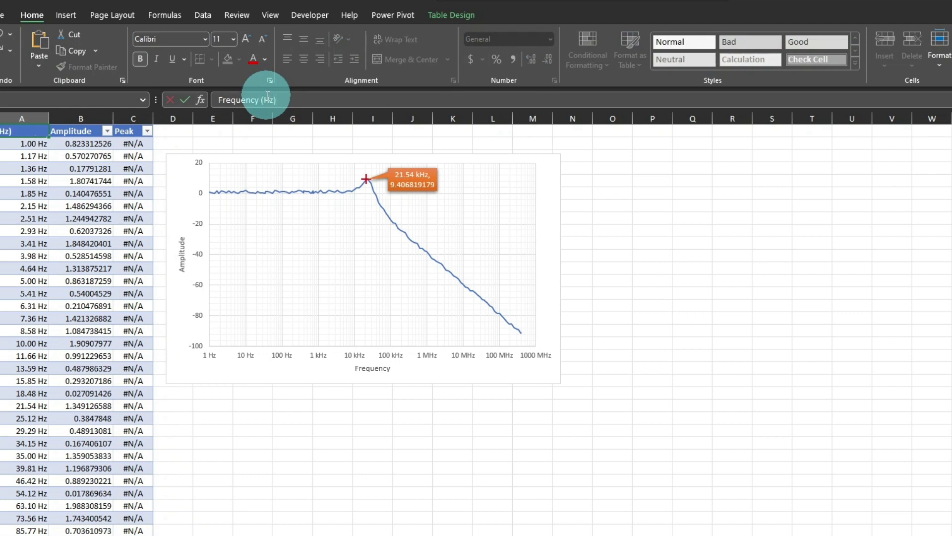
{"action": "left_click", "coordinate": [80, 131]}
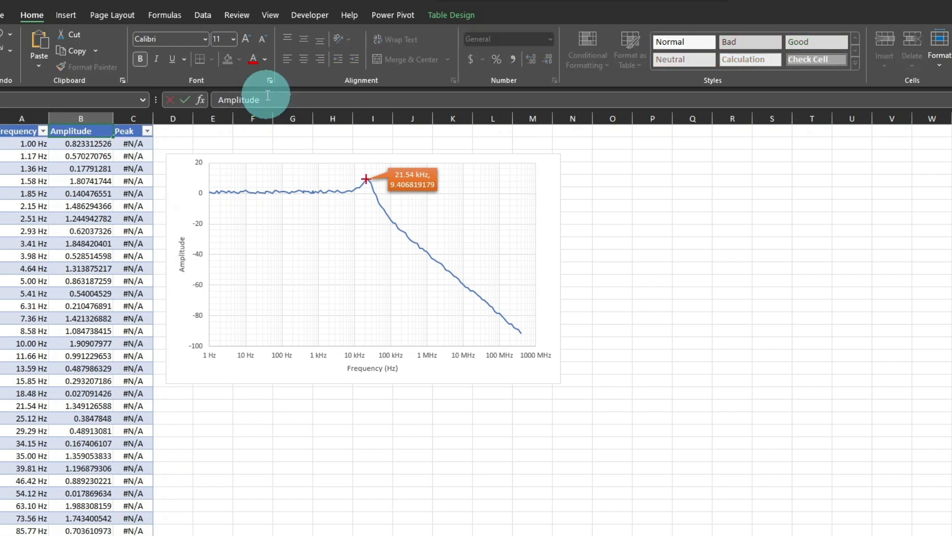
{"action": "type", "text": "(dB"}
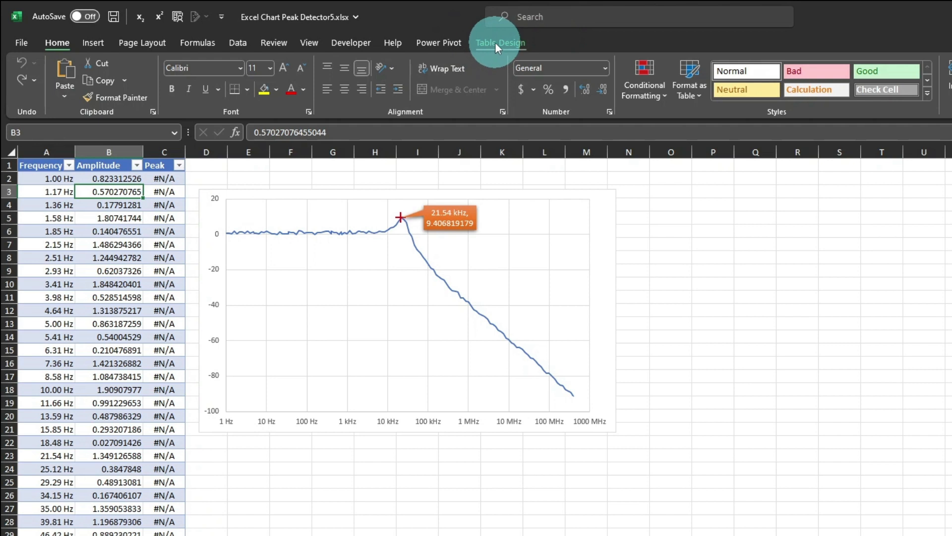
Step: Uncheck Filter Button in Table Design to hide the header dropdown arrows
{"action": "left_click", "coordinate": [500, 43]}
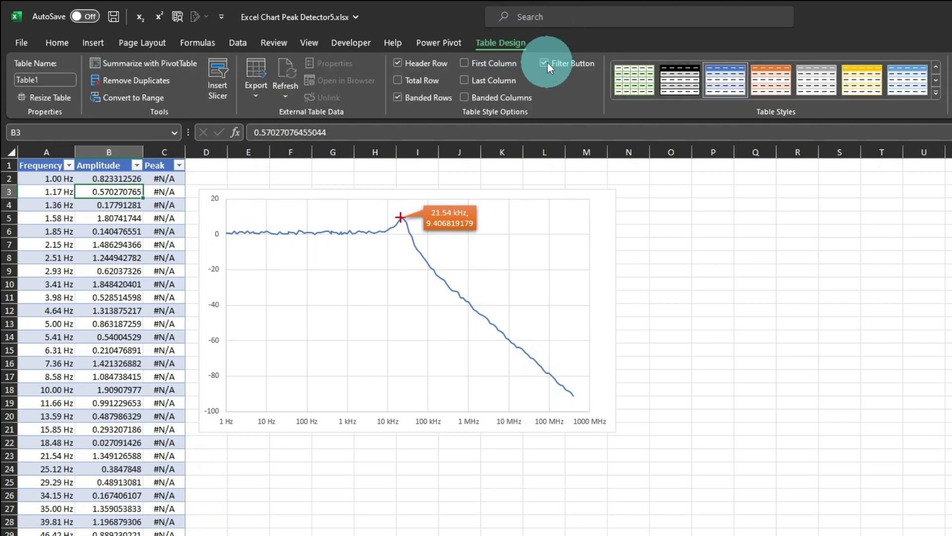
{"action": "left_click", "coordinate": [544, 62]}
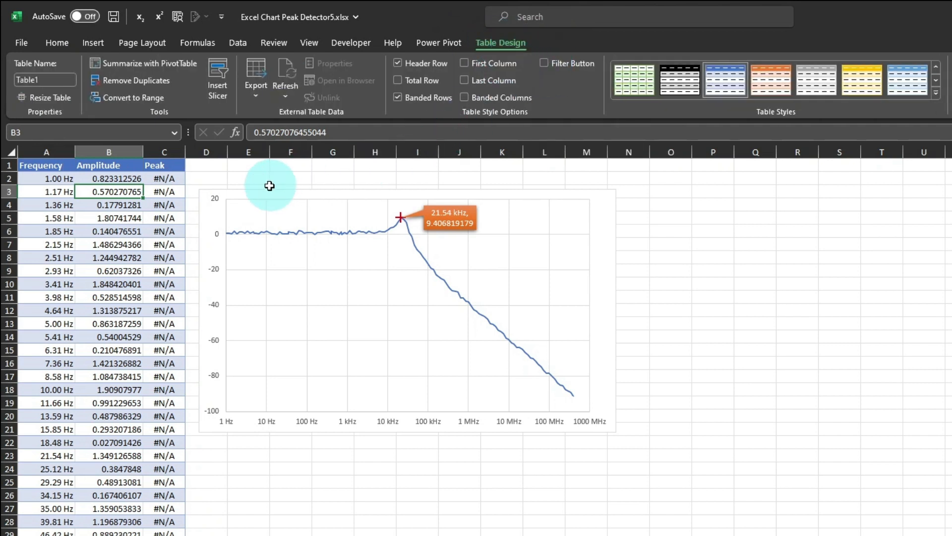
{"action": "mouse_move", "coordinate": [33, 182]}
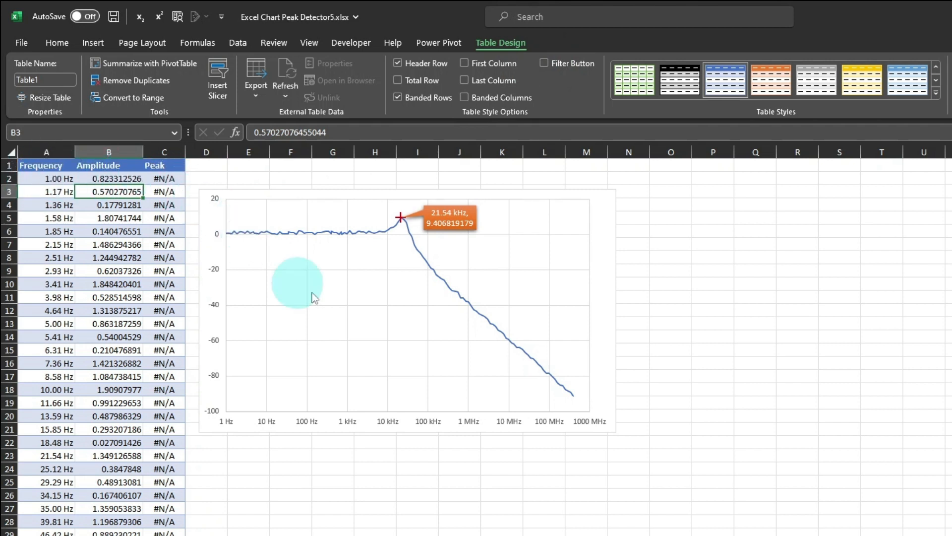
{"action": "mouse_move", "coordinate": [58, 349]}
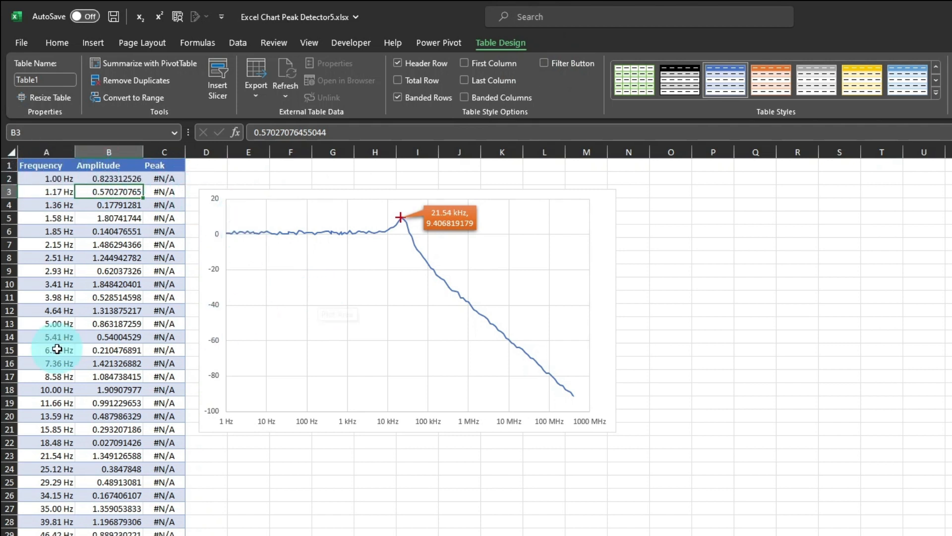